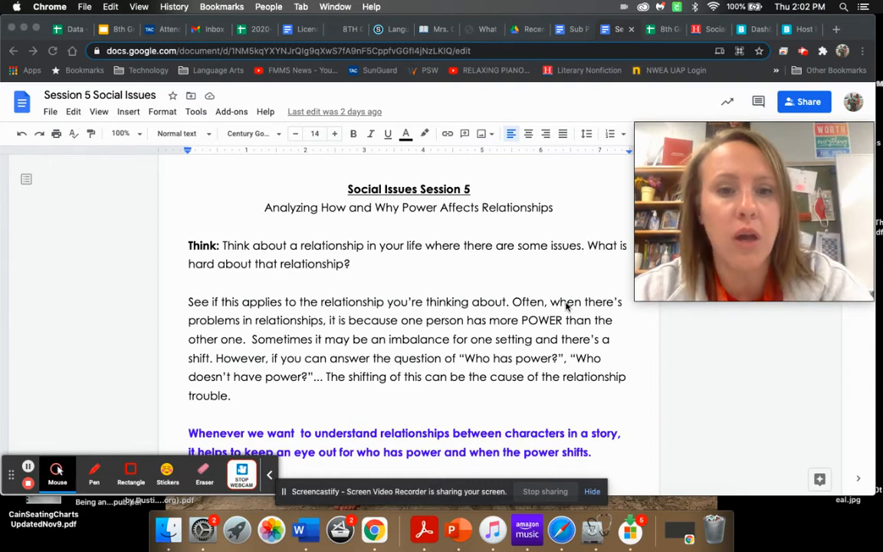
mouse_move(684, 313)
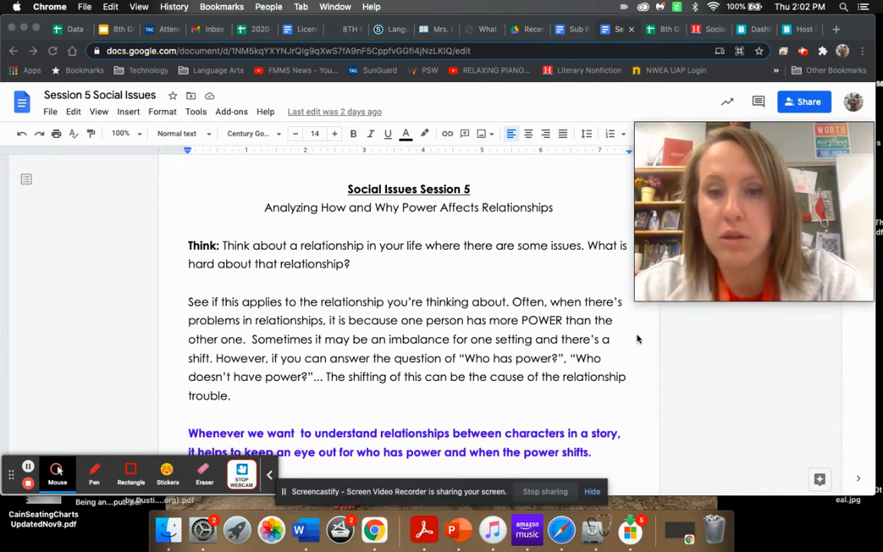
mouse_move(433, 396)
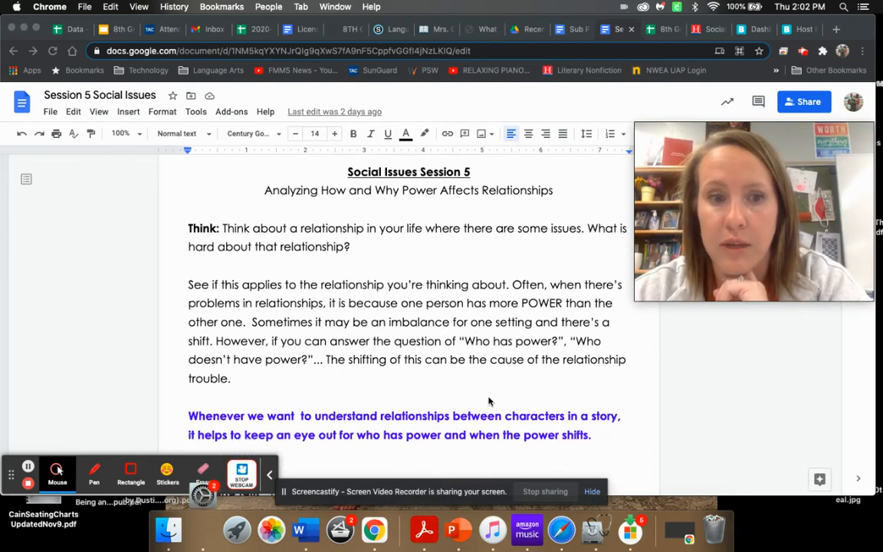
scroll("down", 3)
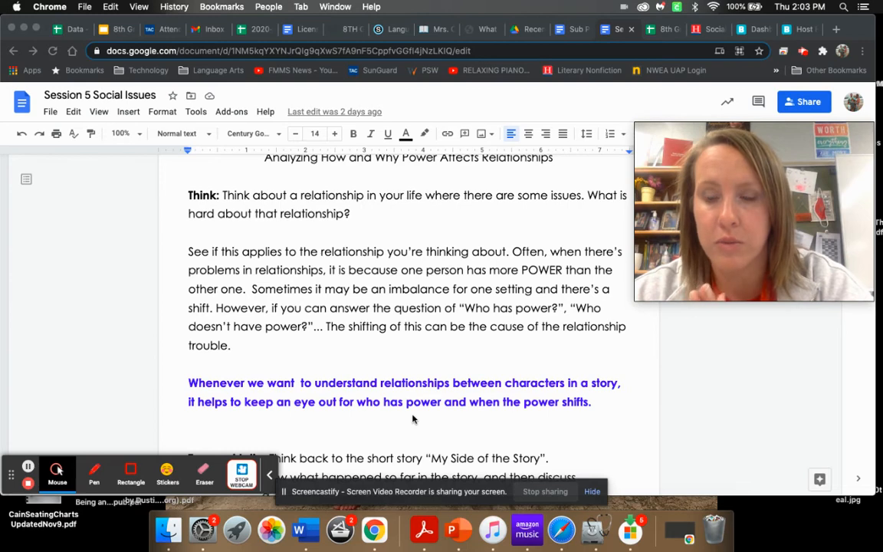
scroll("down", 3)
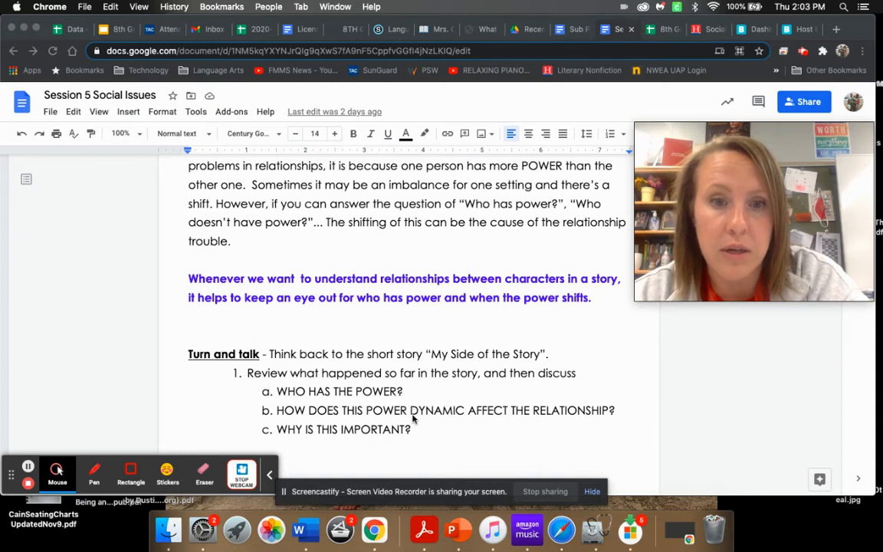
mouse_move(313, 402)
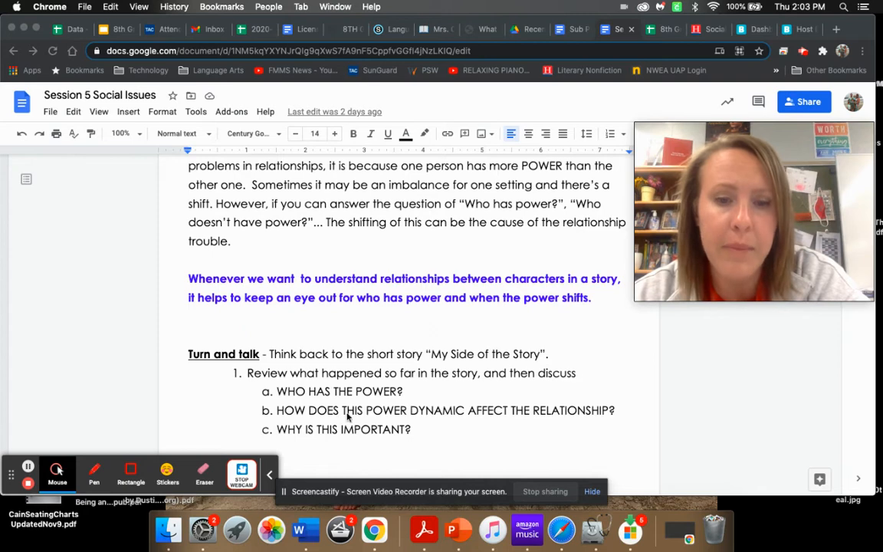
mouse_move(397, 468)
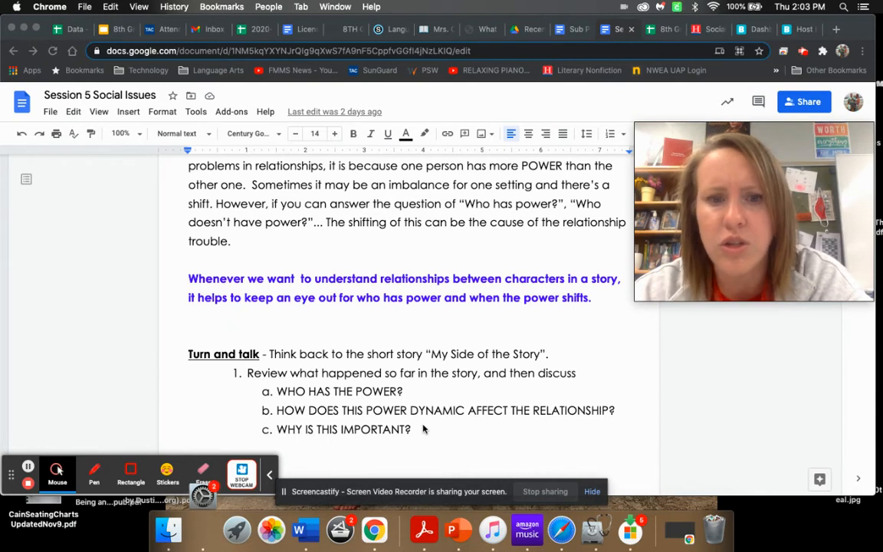
mouse_move(392, 454)
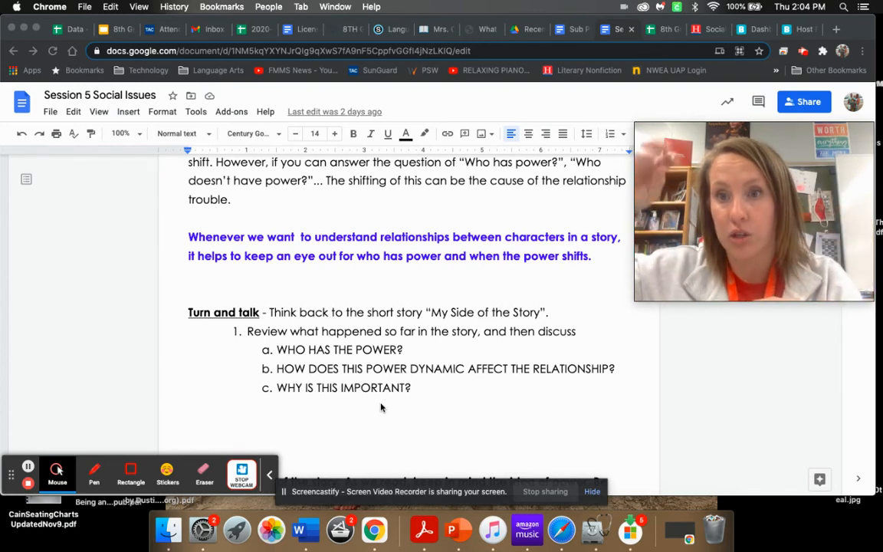
mouse_move(397, 411)
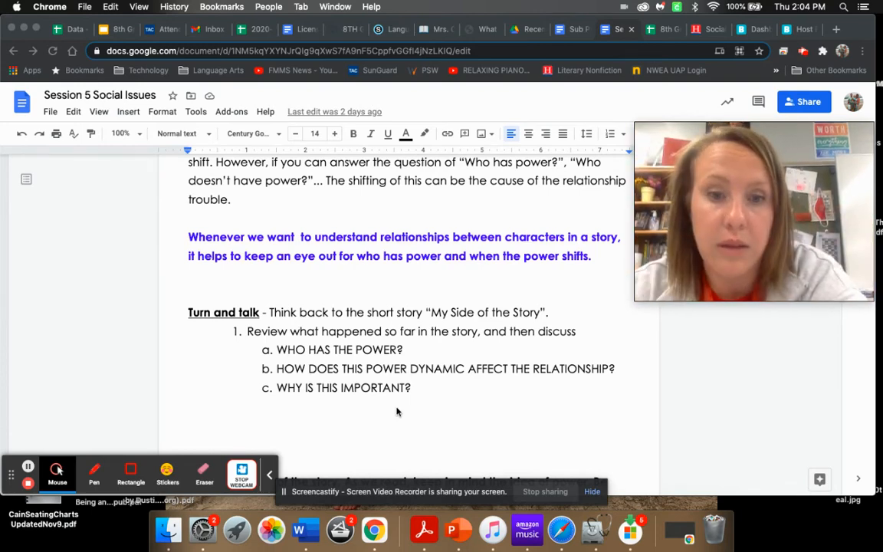
scroll("down", 3)
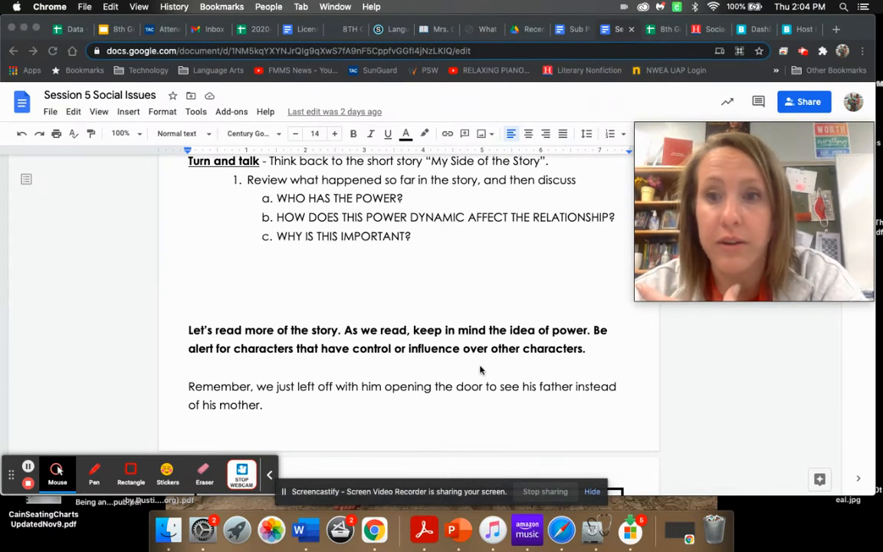
mouse_move(423, 444)
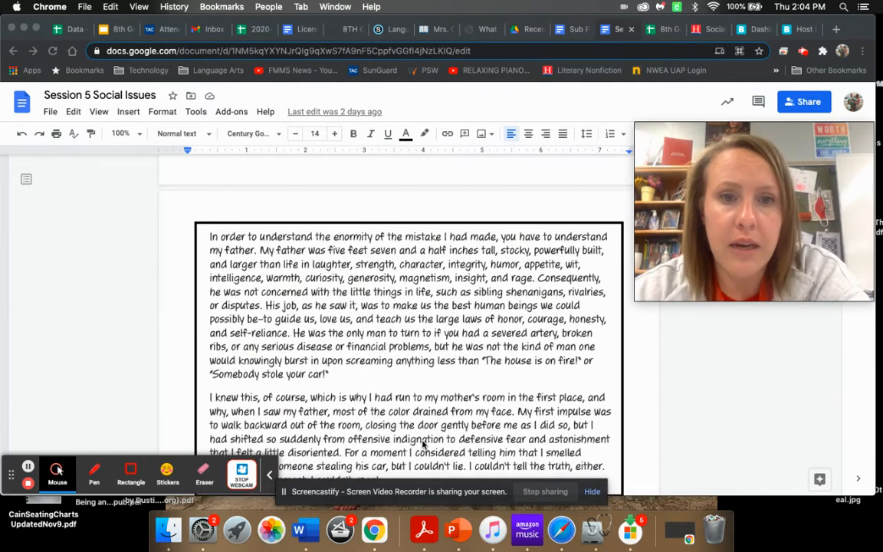
mouse_move(490, 387)
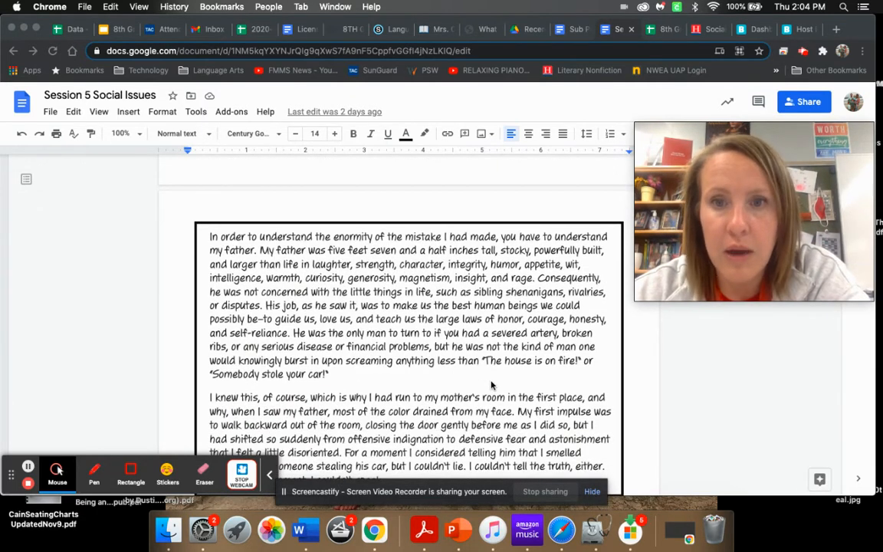
mouse_move(453, 350)
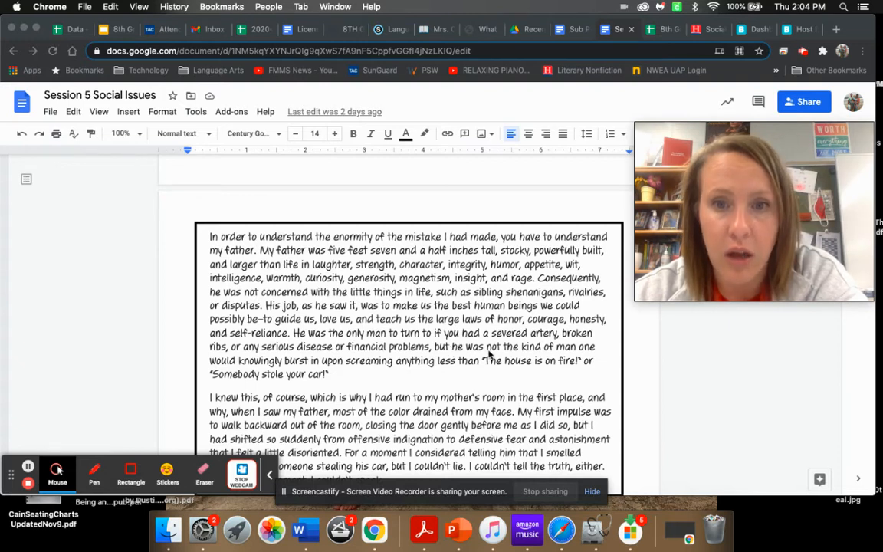
mouse_move(497, 365)
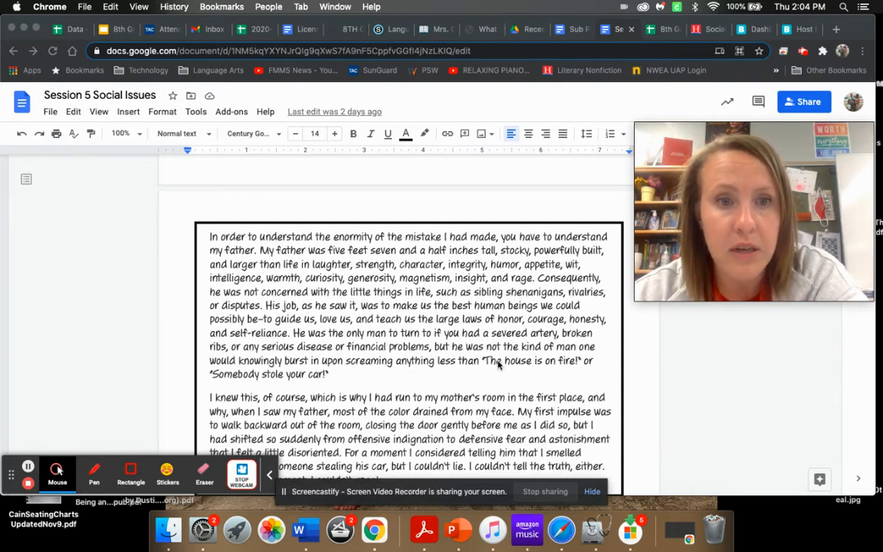
mouse_move(345, 279)
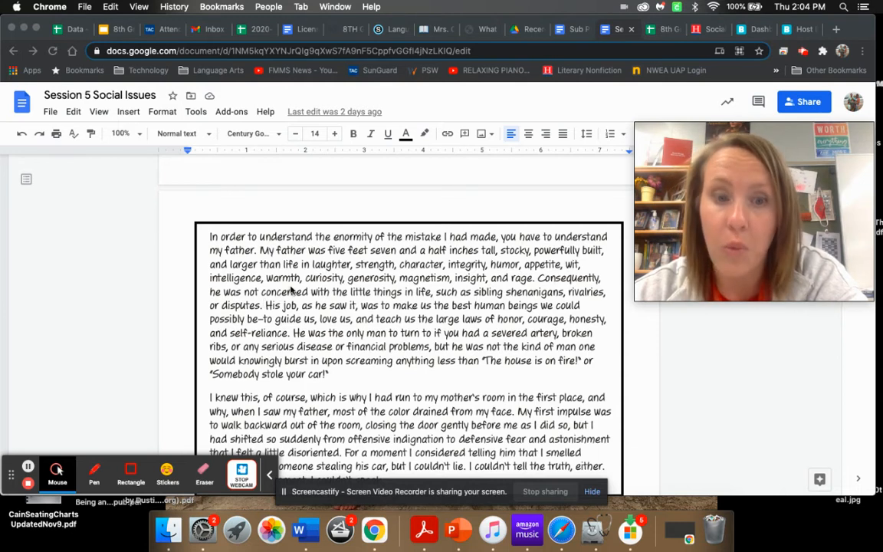
mouse_move(376, 290)
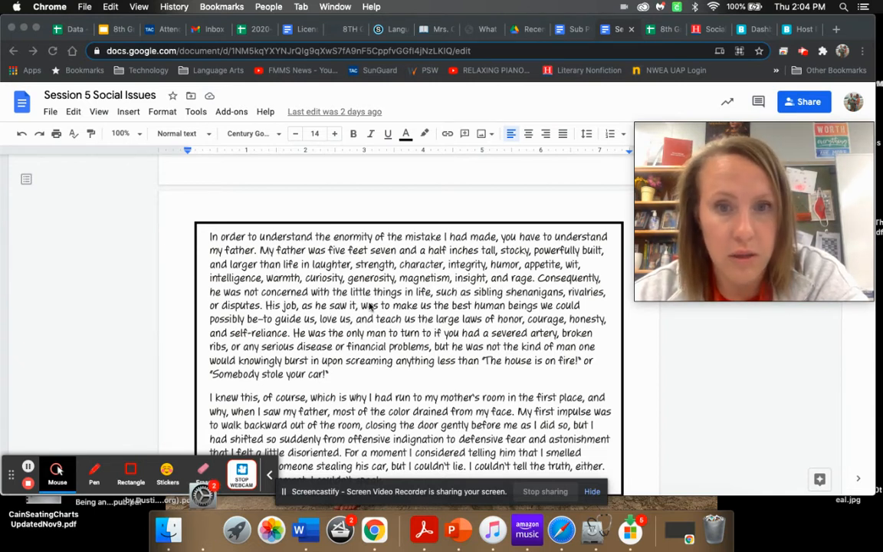
mouse_move(528, 305)
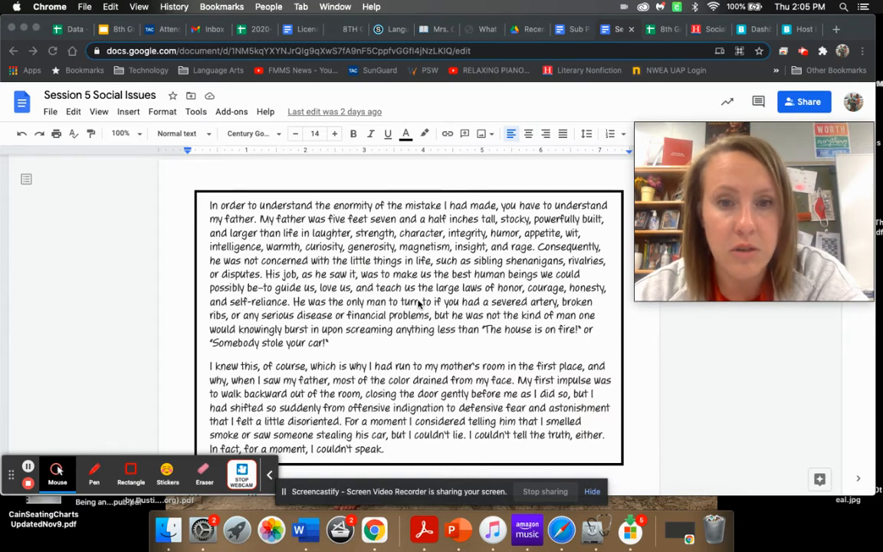
mouse_move(491, 331)
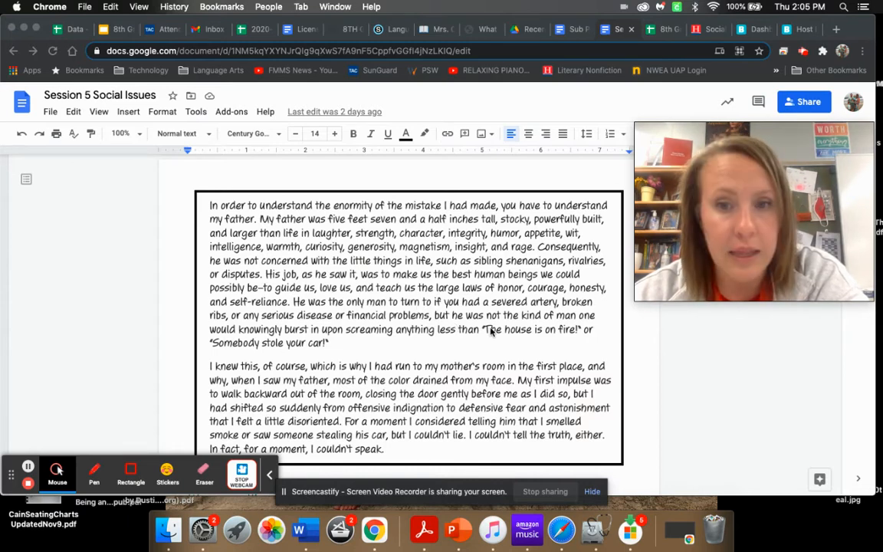
mouse_move(503, 341)
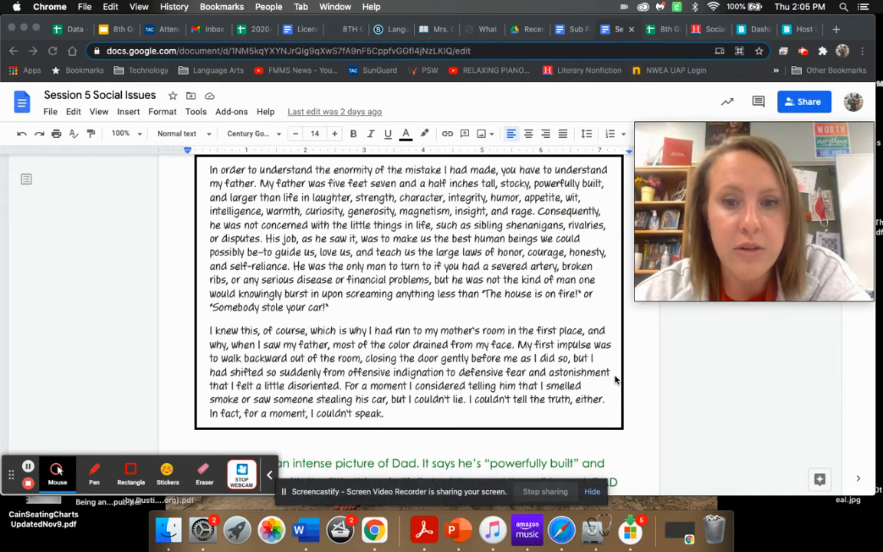
scroll("down", 3)
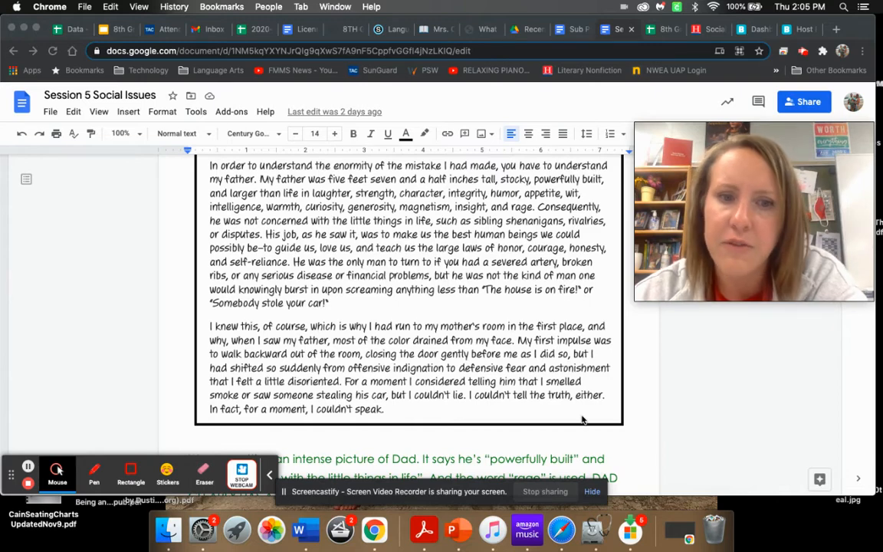
scroll("down", 3)
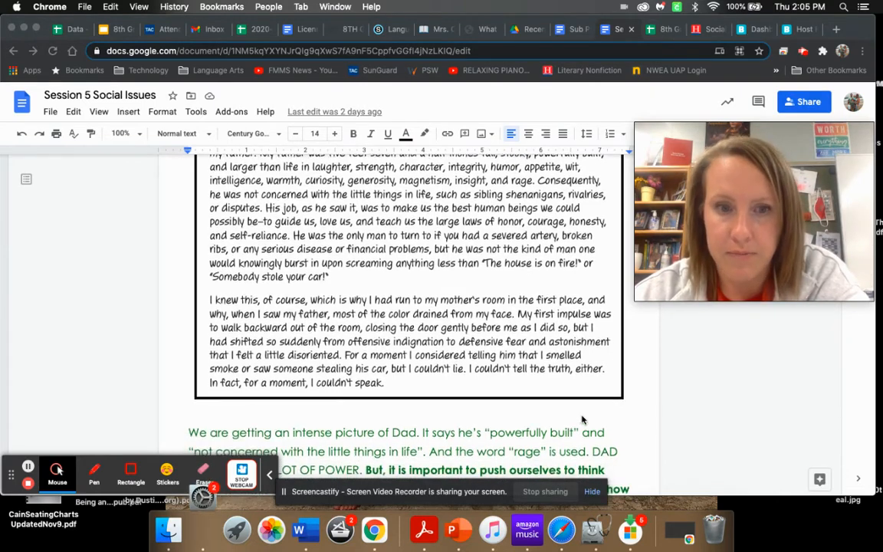
scroll("down", 3)
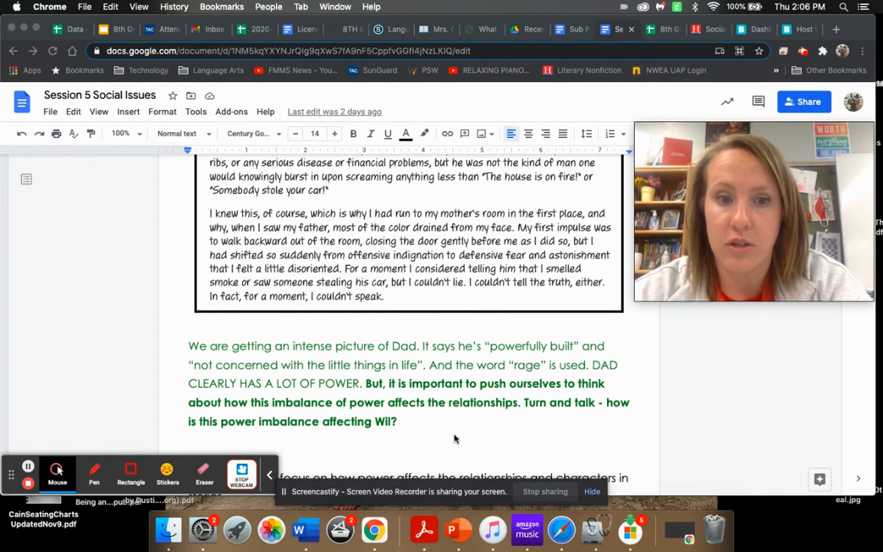
scroll("down", 3)
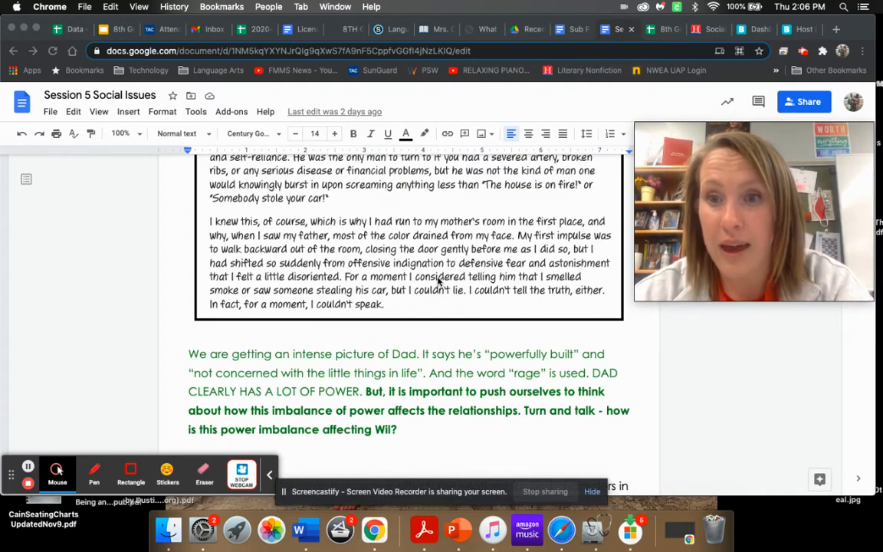
mouse_move(547, 248)
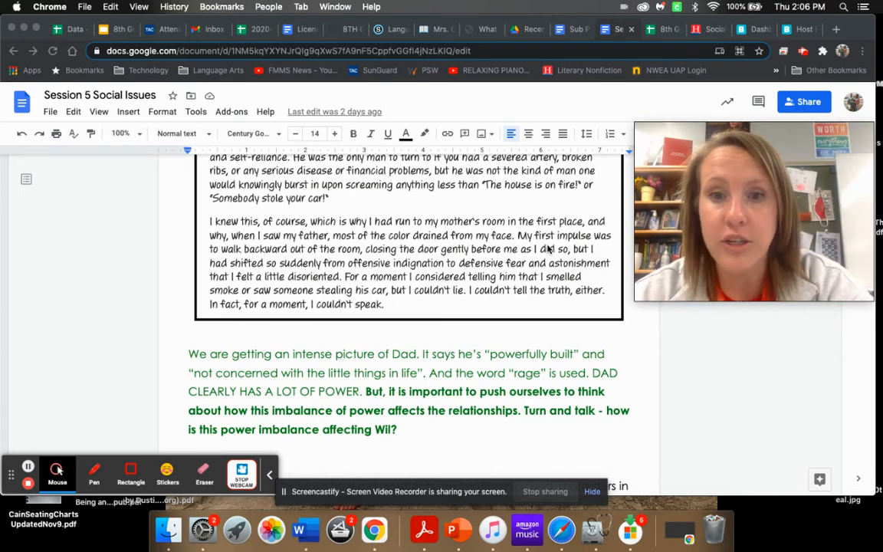
mouse_move(418, 311)
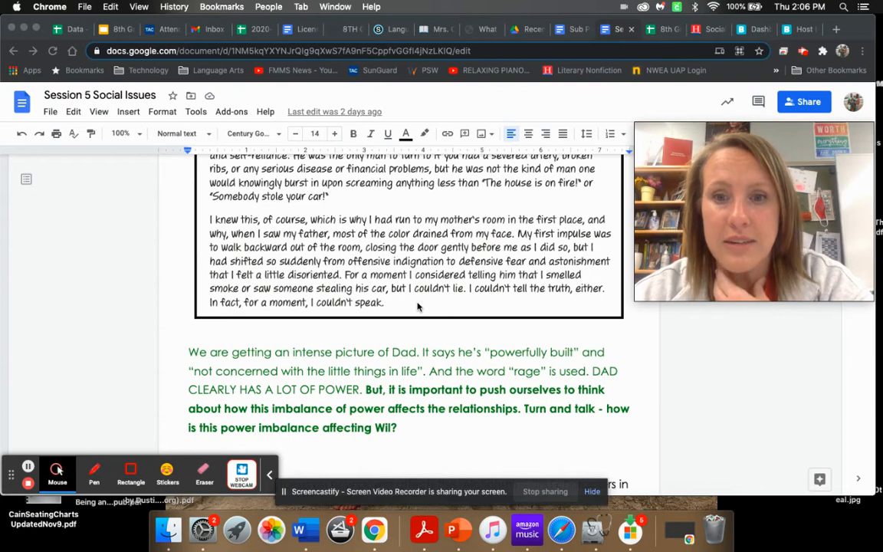
mouse_move(301, 310)
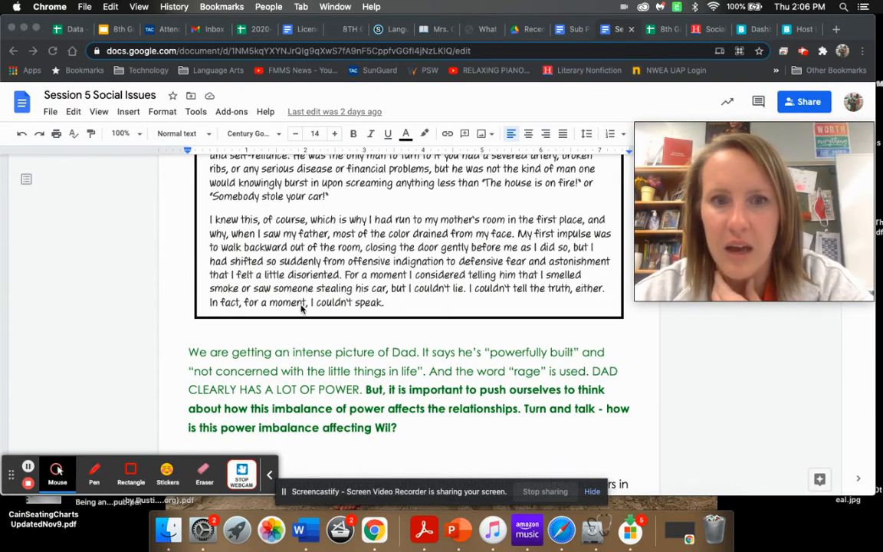
mouse_move(506, 321)
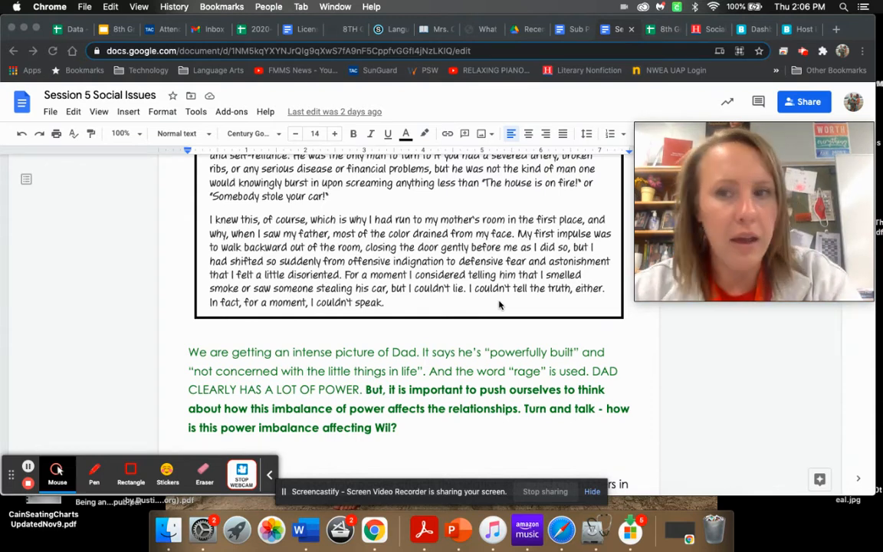
scroll("down", 3)
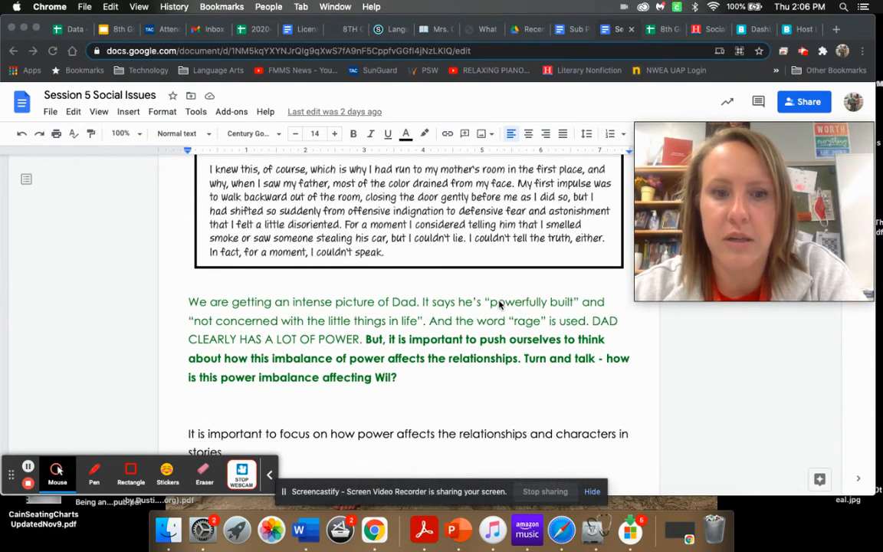
scroll("down", 3)
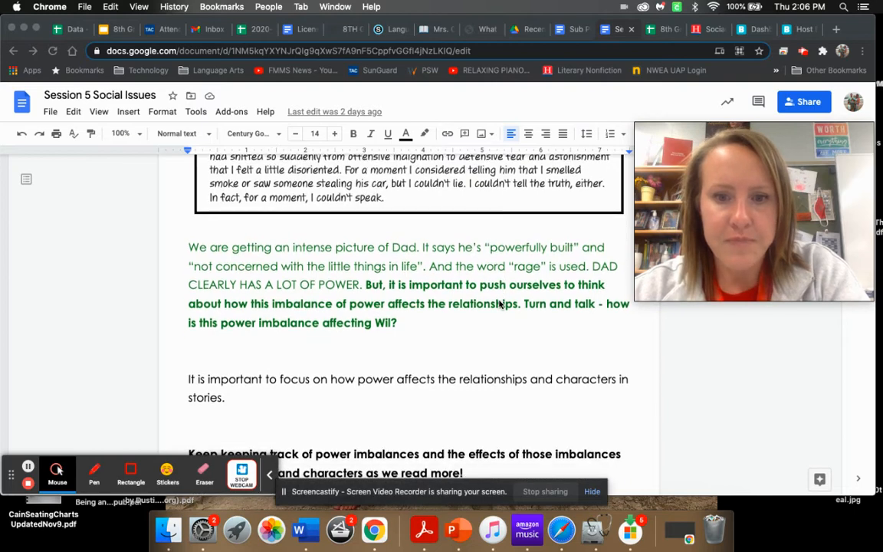
scroll("down", 3)
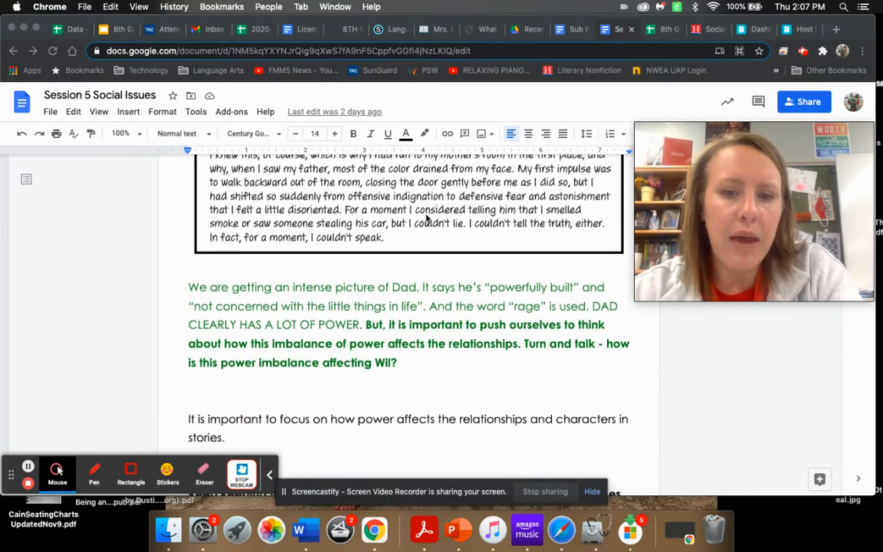
scroll("down", 3)
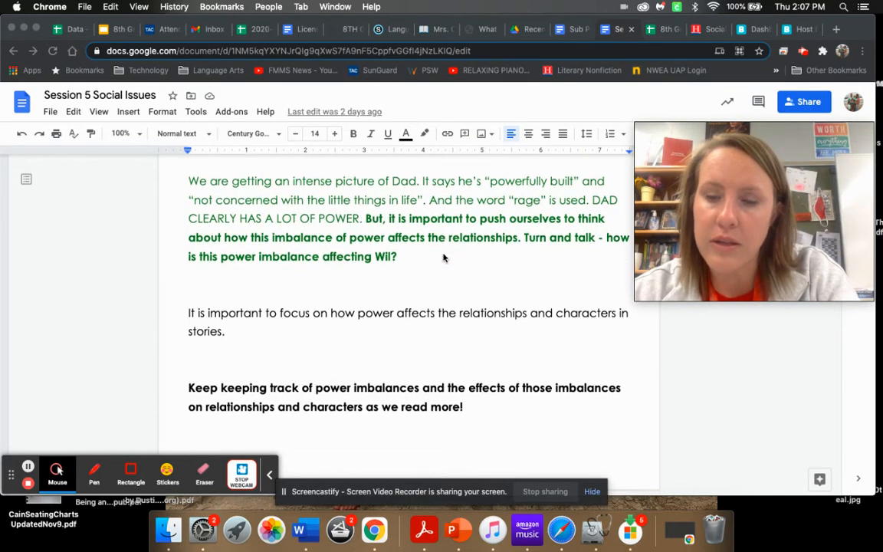
scroll("down", 3)
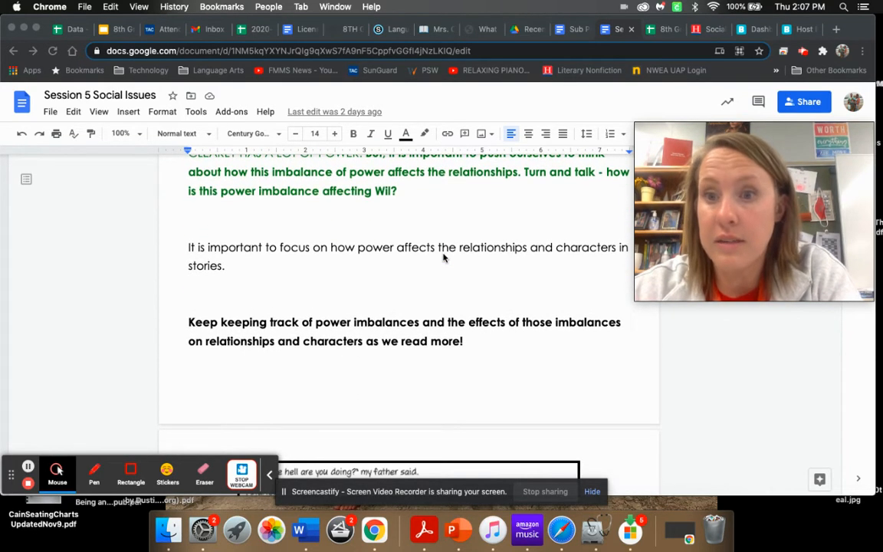
scroll("down", 3)
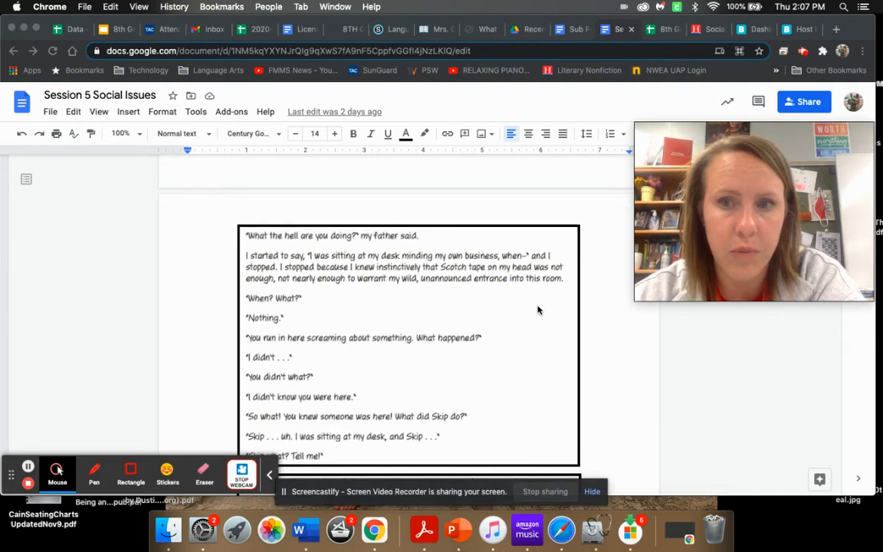
scroll("down", 3)
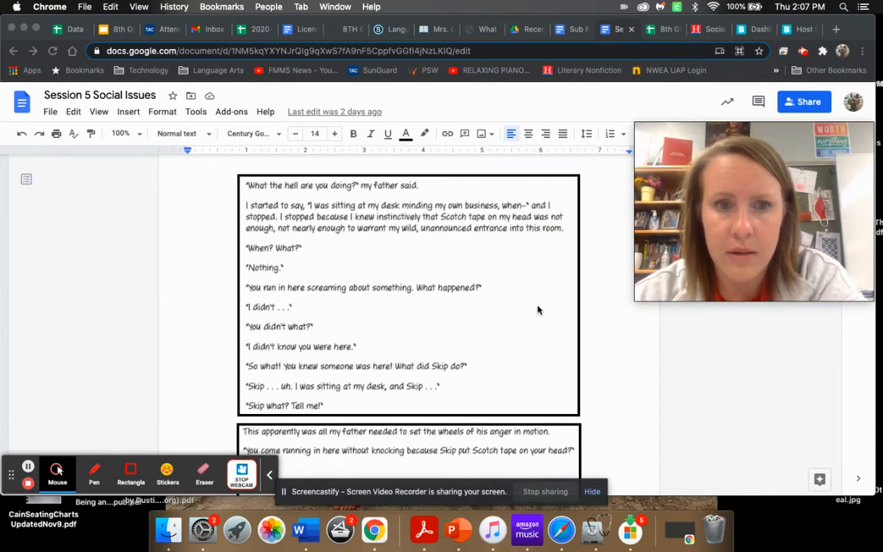
scroll("down", 3)
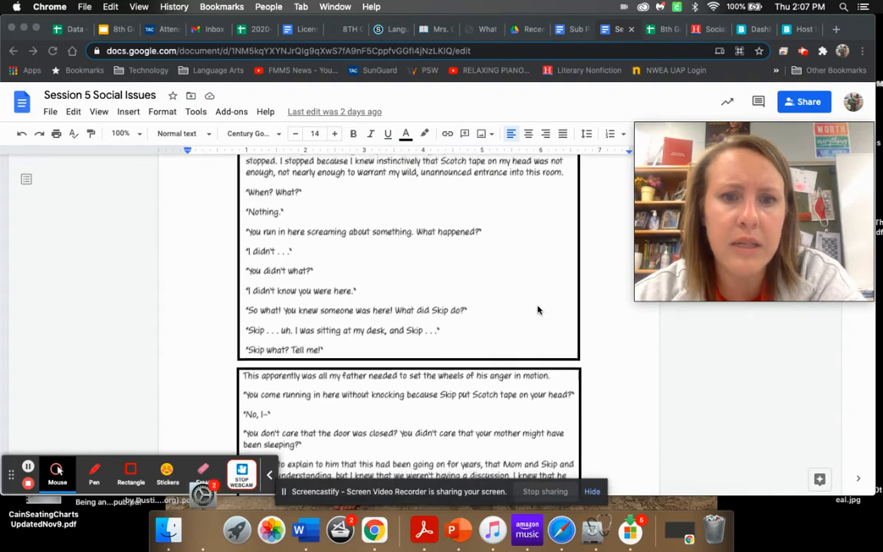
scroll("down", 3)
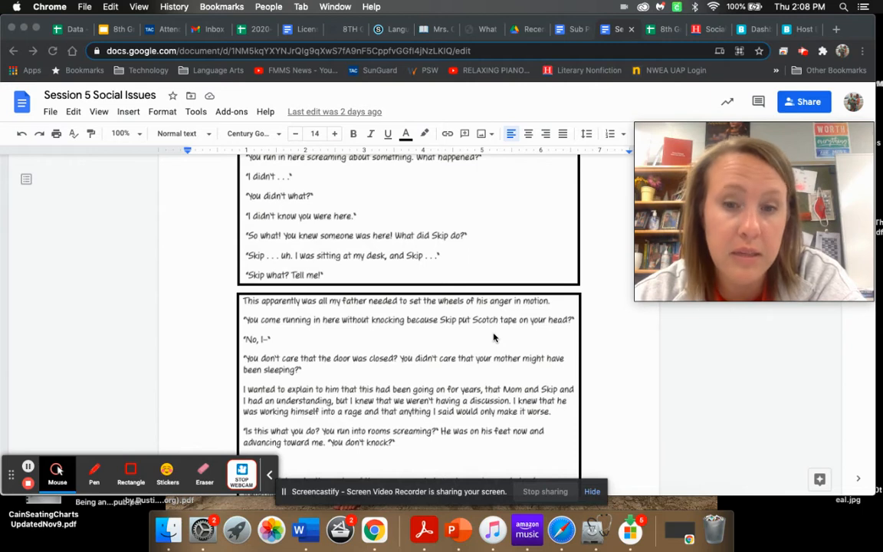
scroll("down", 3)
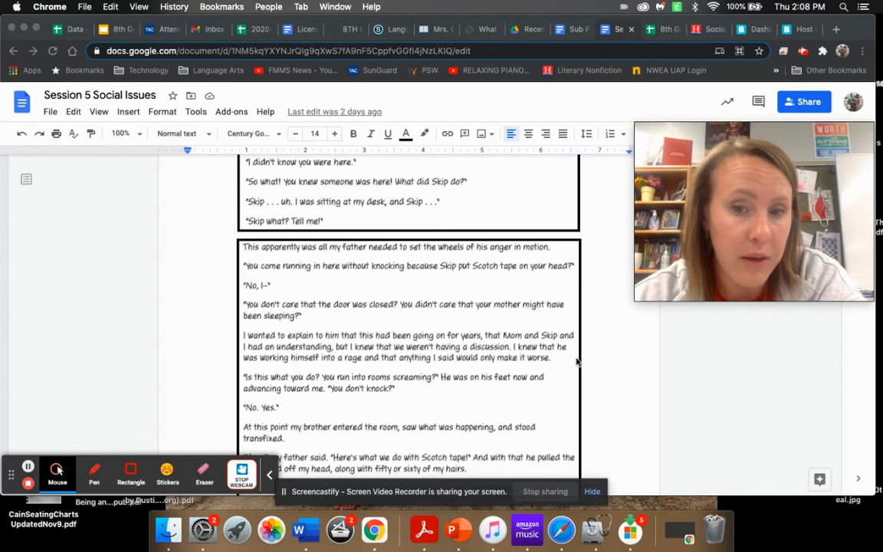
mouse_move(552, 377)
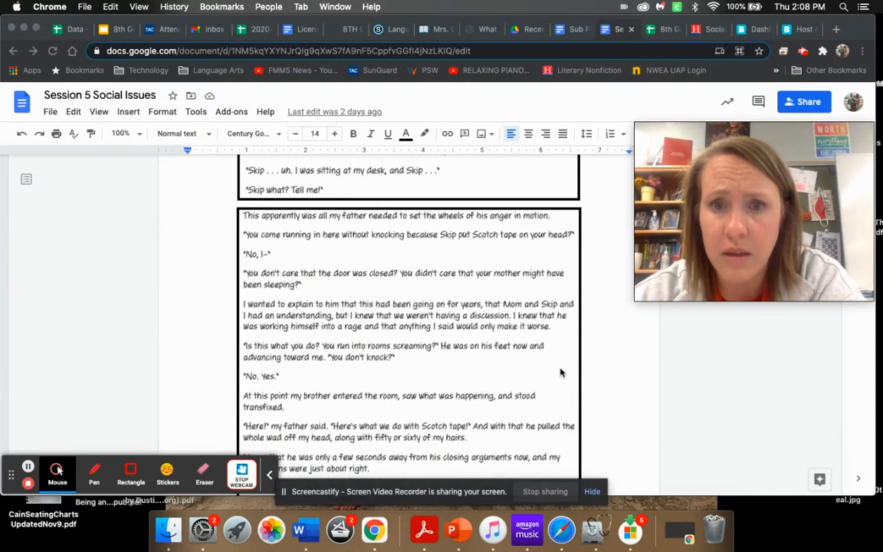
scroll("down", 3)
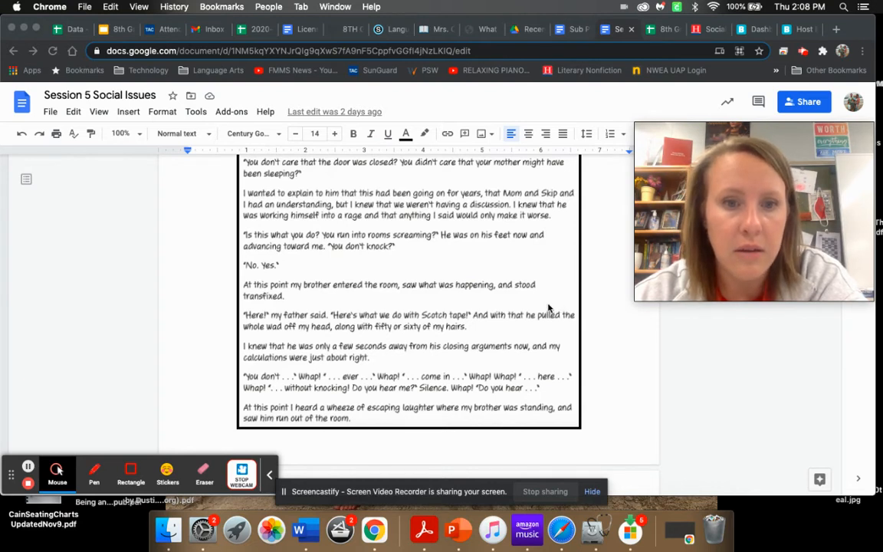
mouse_move(533, 334)
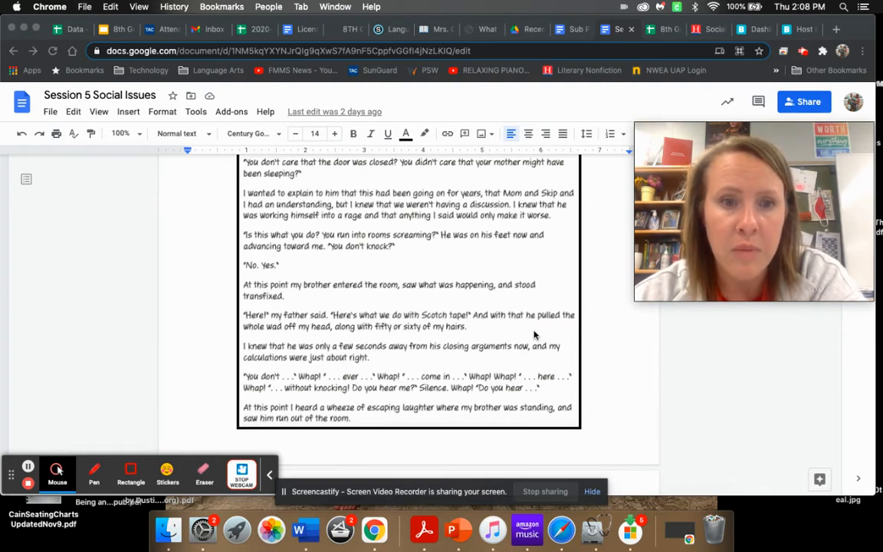
scroll("down", 3)
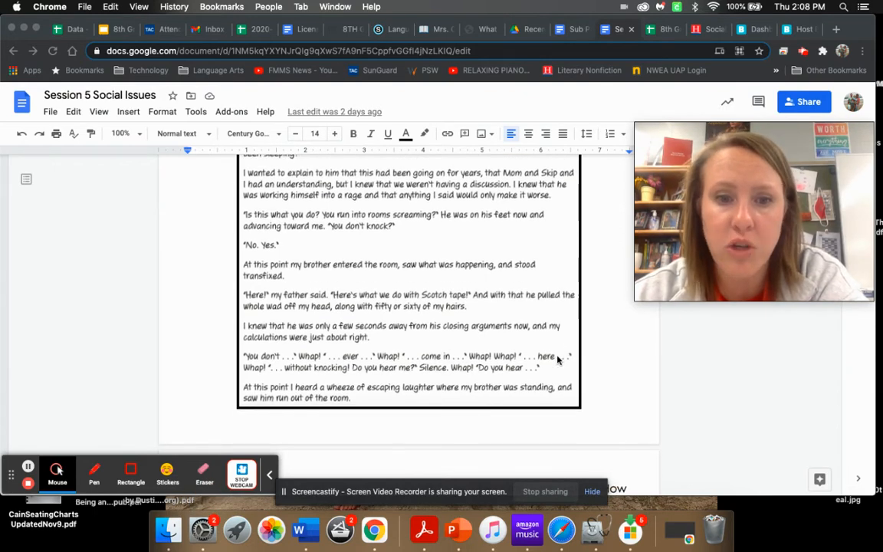
scroll("down", 3)
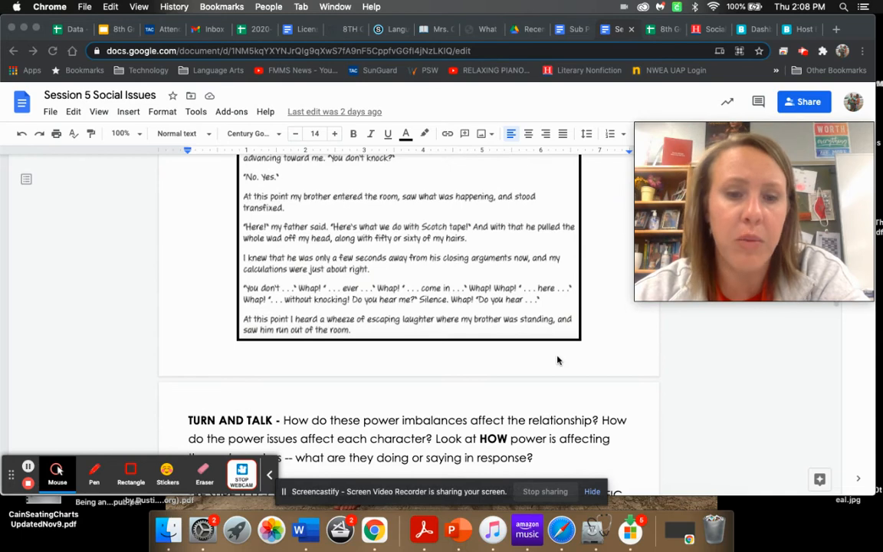
scroll("down", 3)
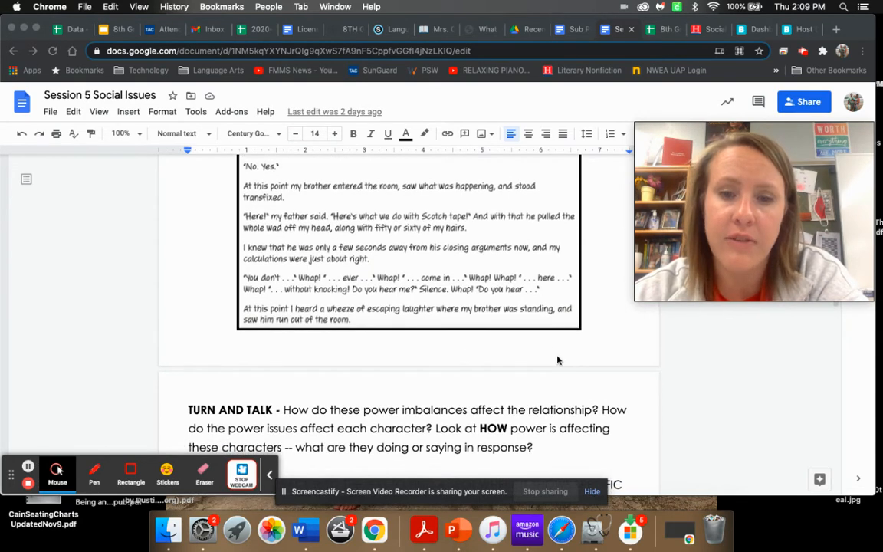
scroll("down", 3)
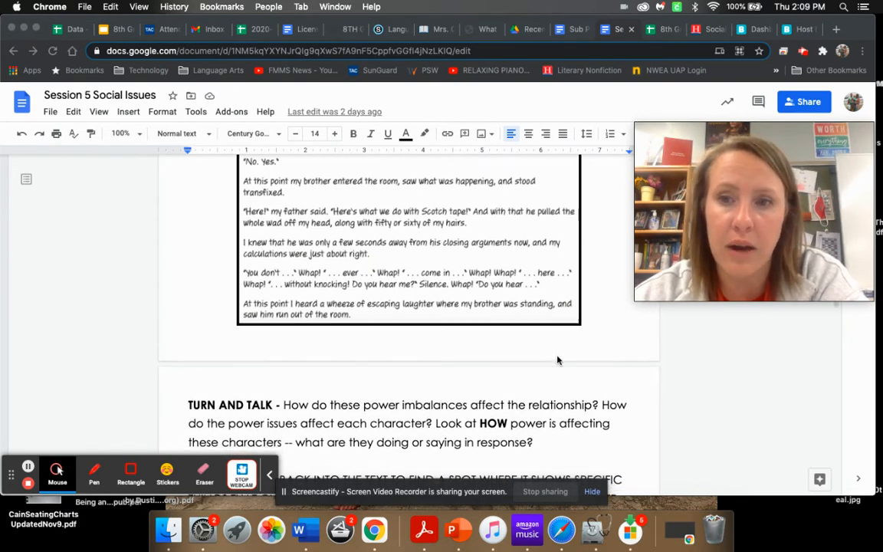
scroll("down", 3)
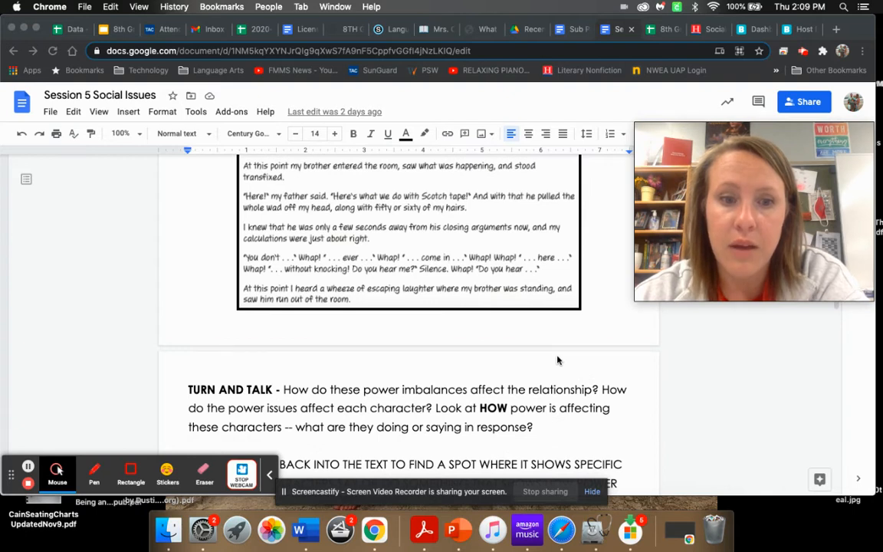
mouse_move(473, 412)
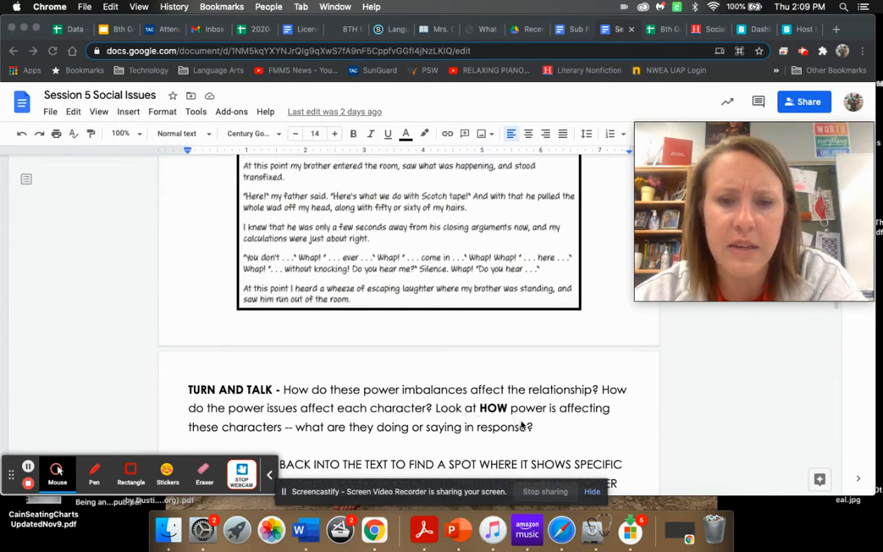
scroll("down", 3)
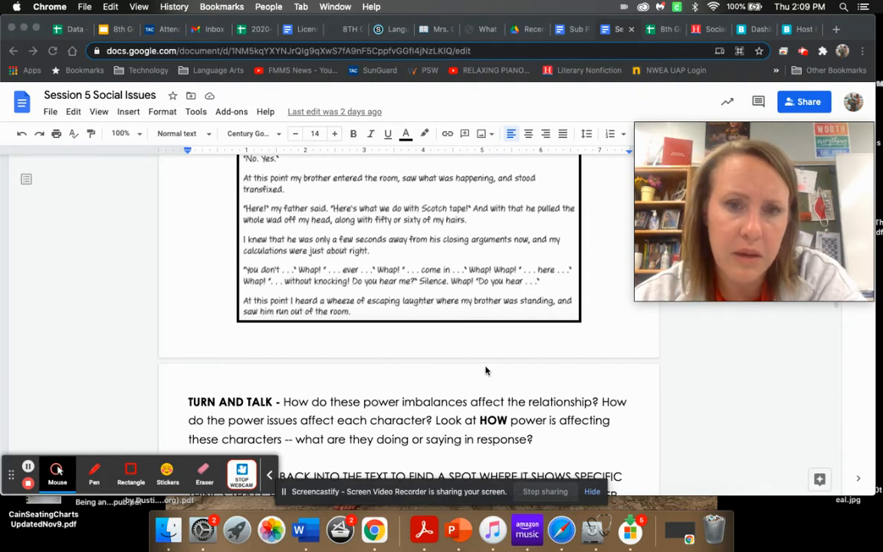
scroll("down", 3)
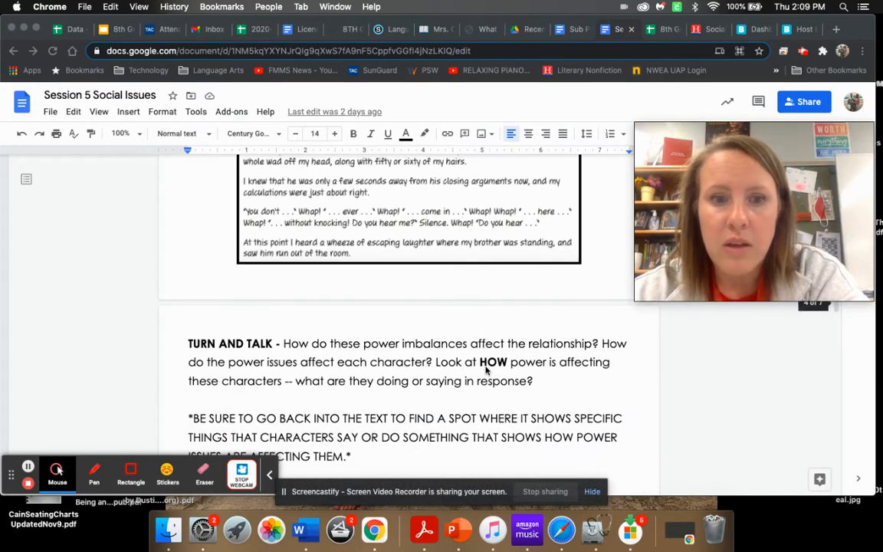
scroll("down", 3)
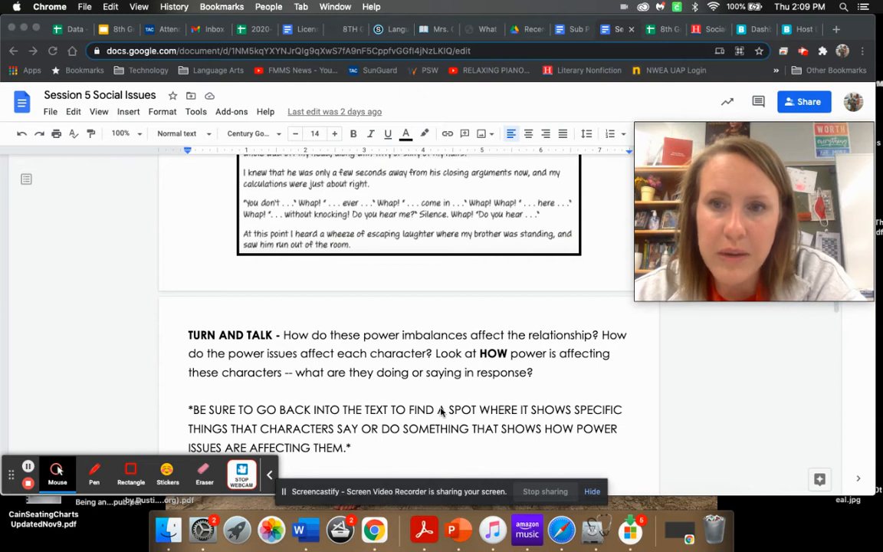
mouse_move(391, 460)
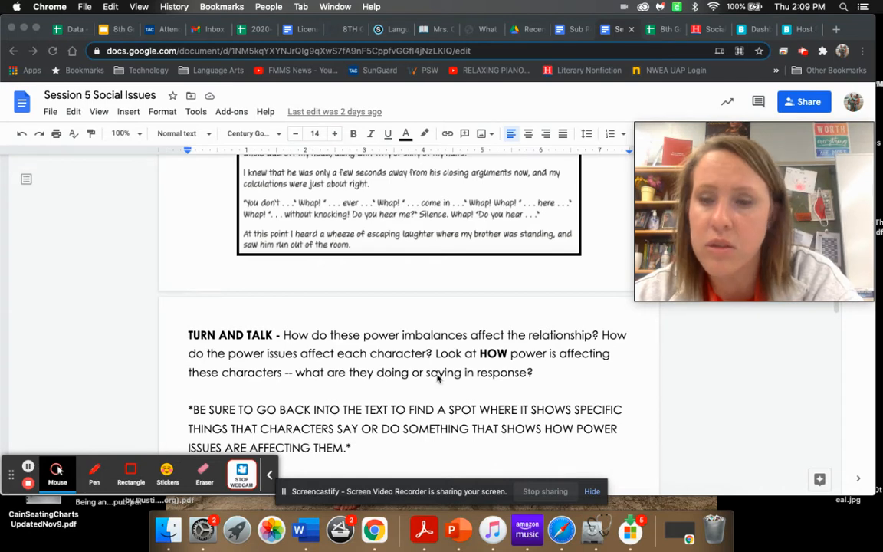
scroll("down", 3)
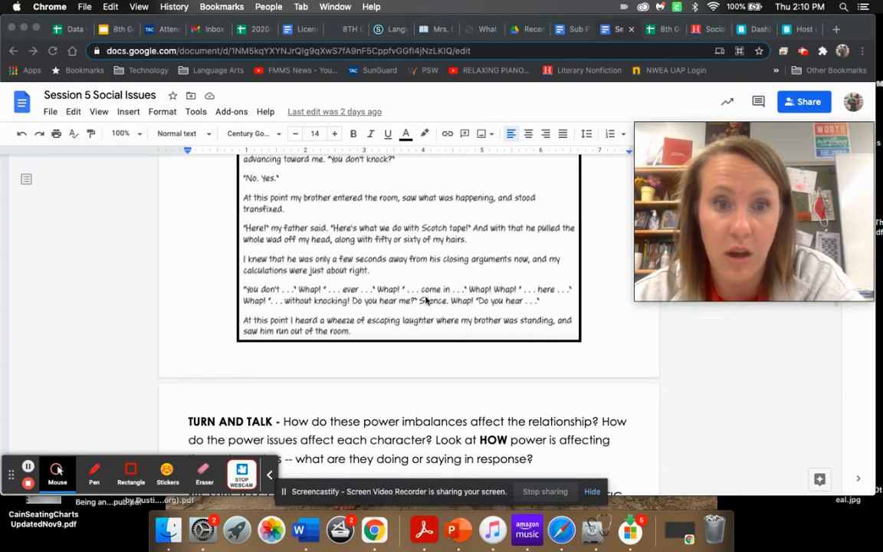
scroll("down", 3)
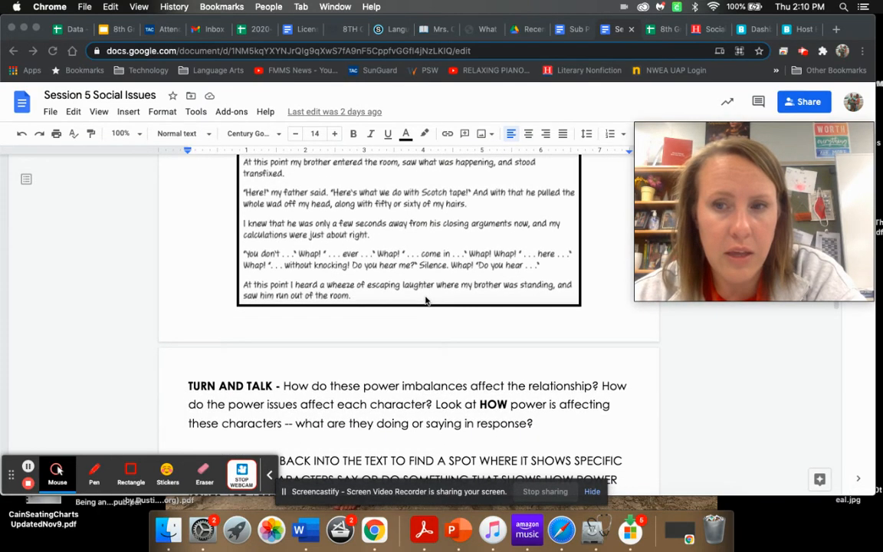
scroll("down", 3)
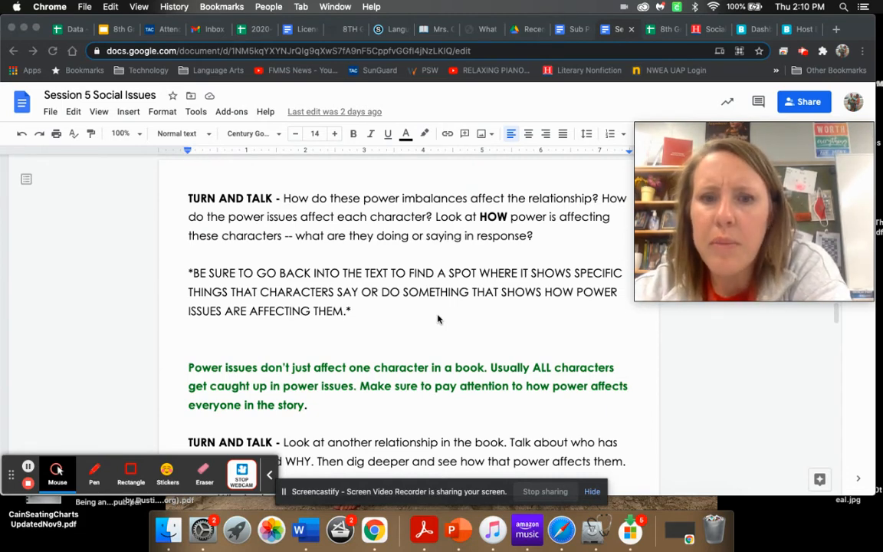
scroll("down", 3)
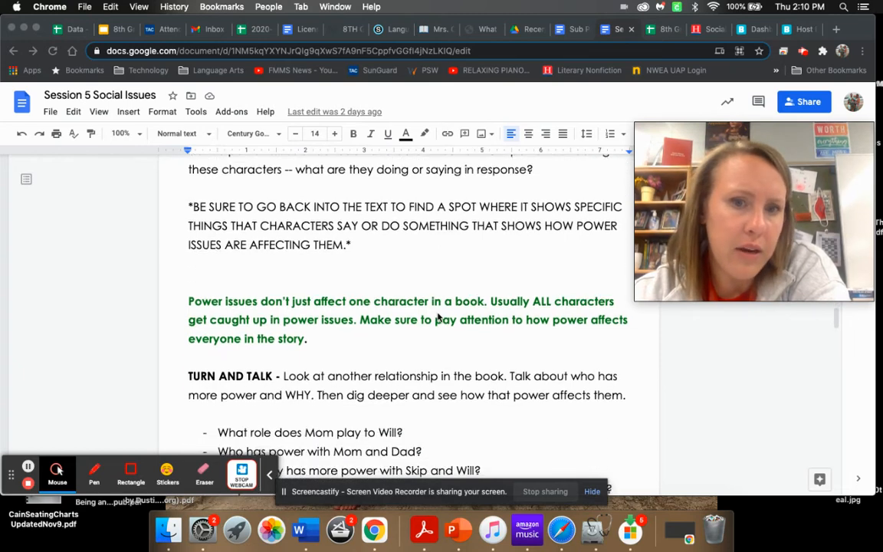
scroll("down", 3)
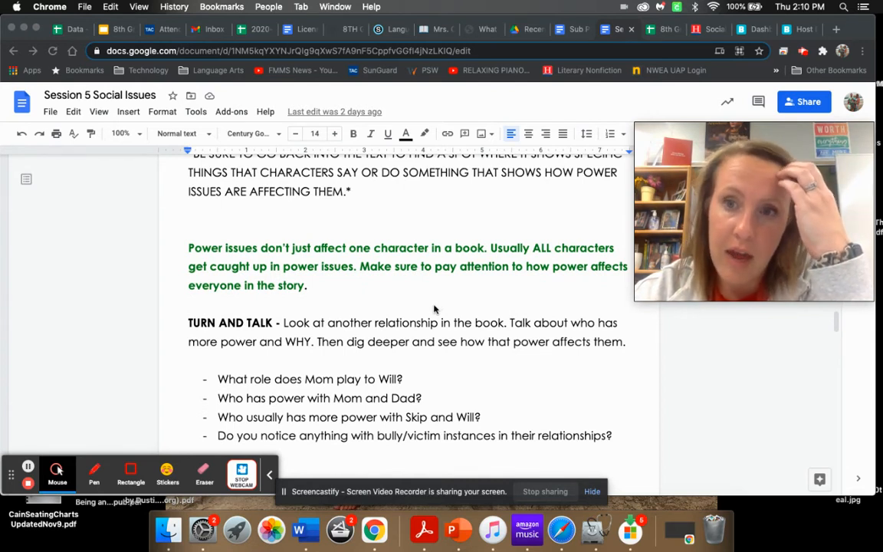
mouse_move(384, 343)
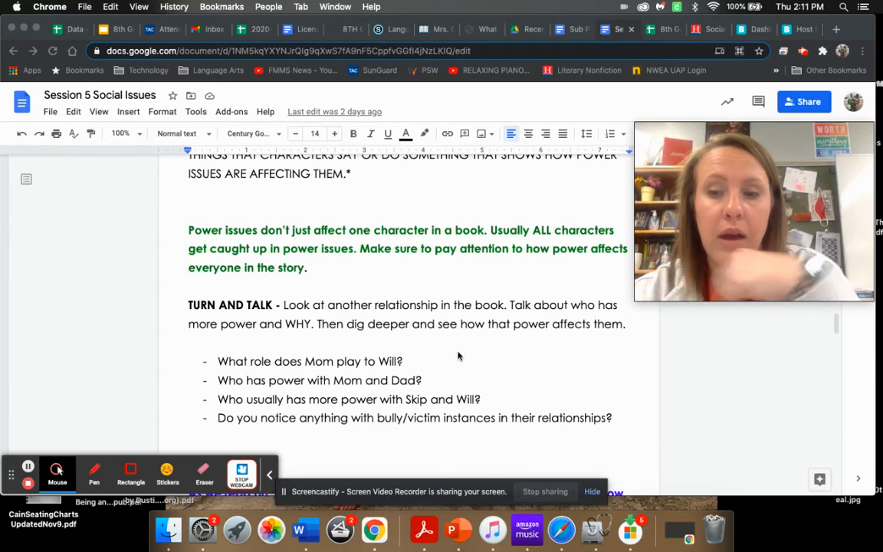
scroll("down", 3)
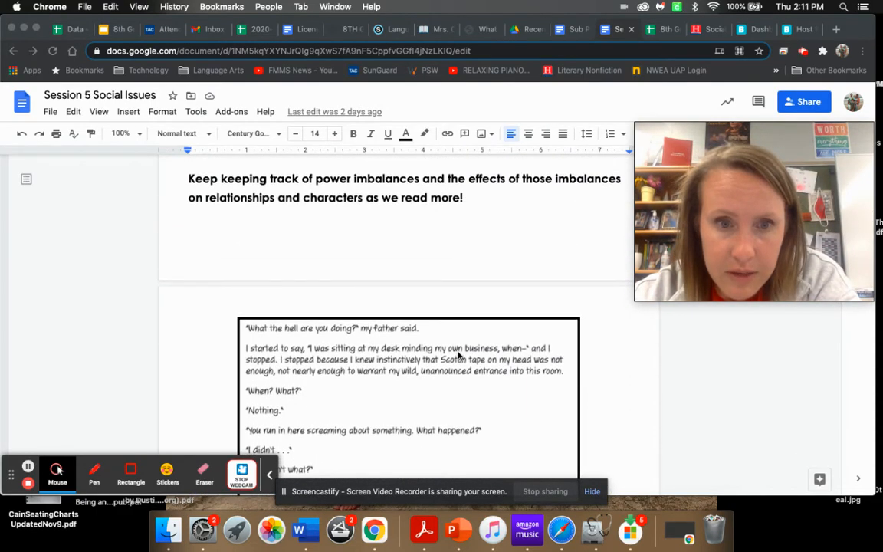
scroll("down", 3)
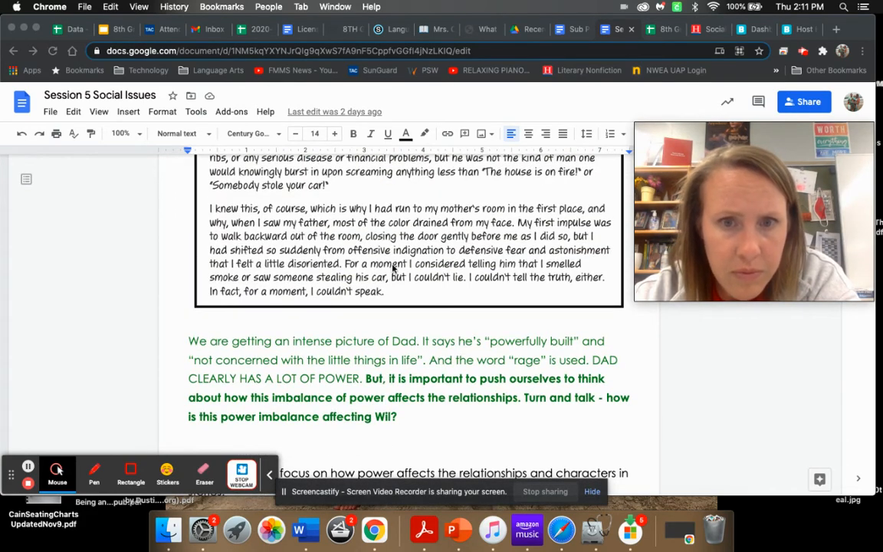
scroll("down", 3)
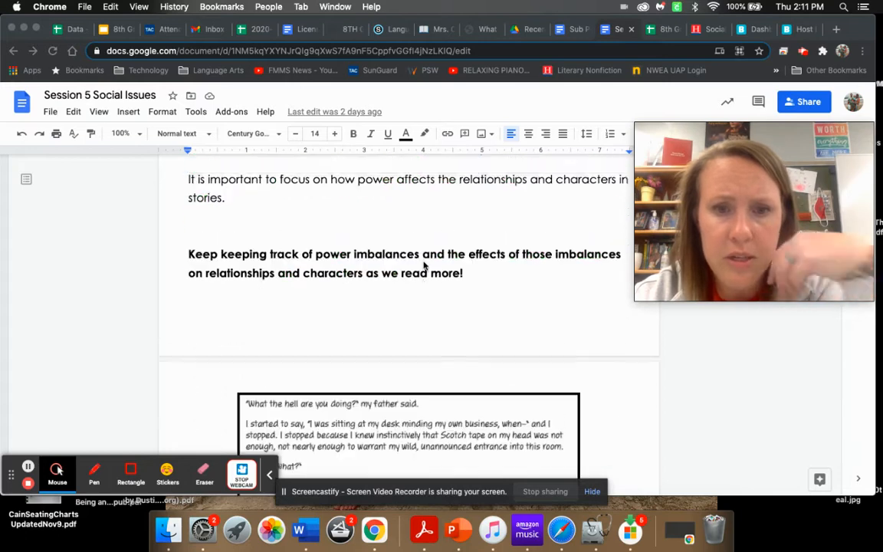
scroll("down", 3)
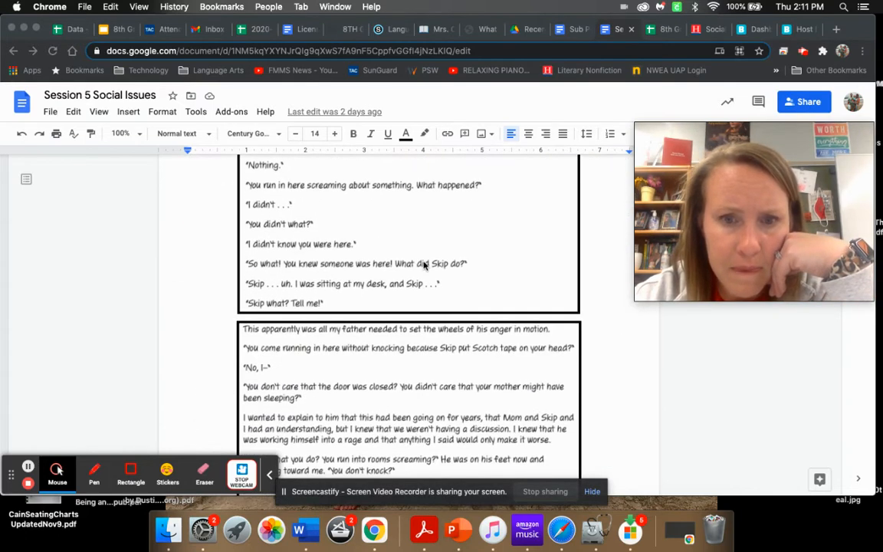
scroll("down", 3)
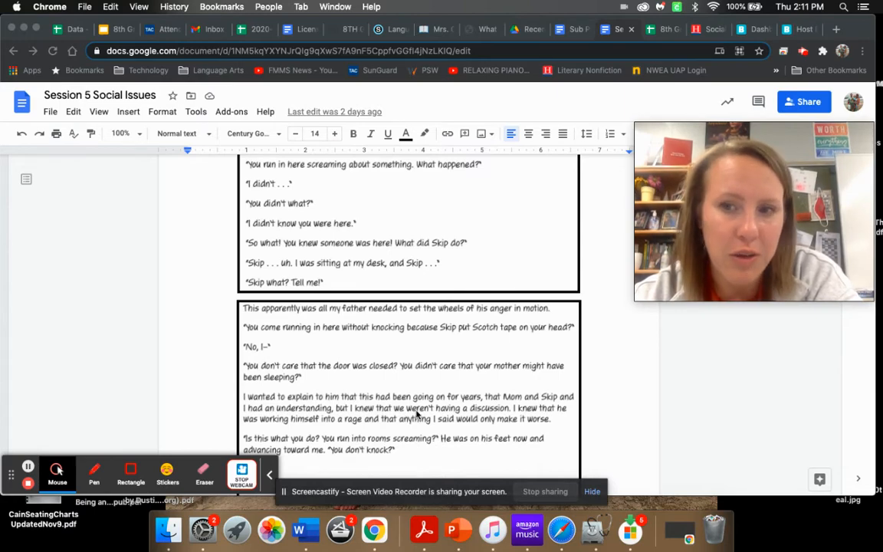
scroll("down", 3)
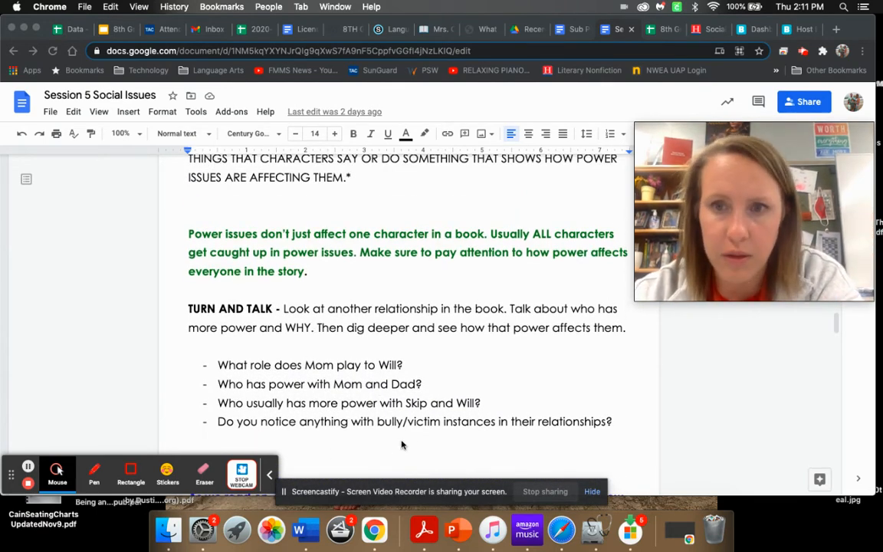
mouse_move(389, 444)
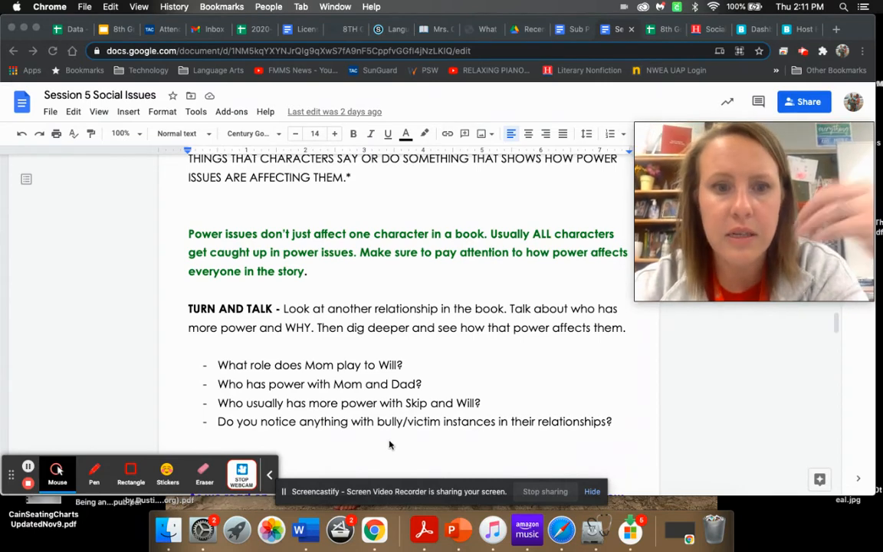
mouse_move(458, 405)
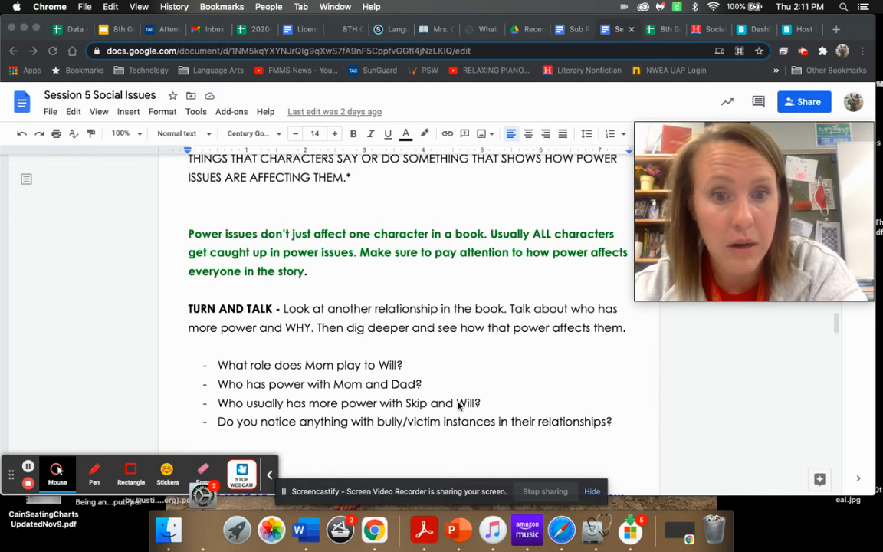
mouse_move(493, 392)
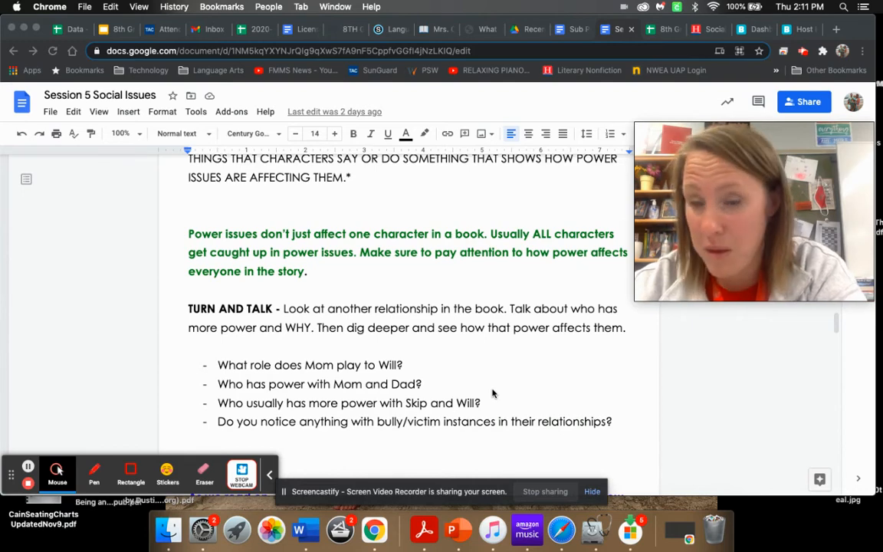
scroll("down", 3)
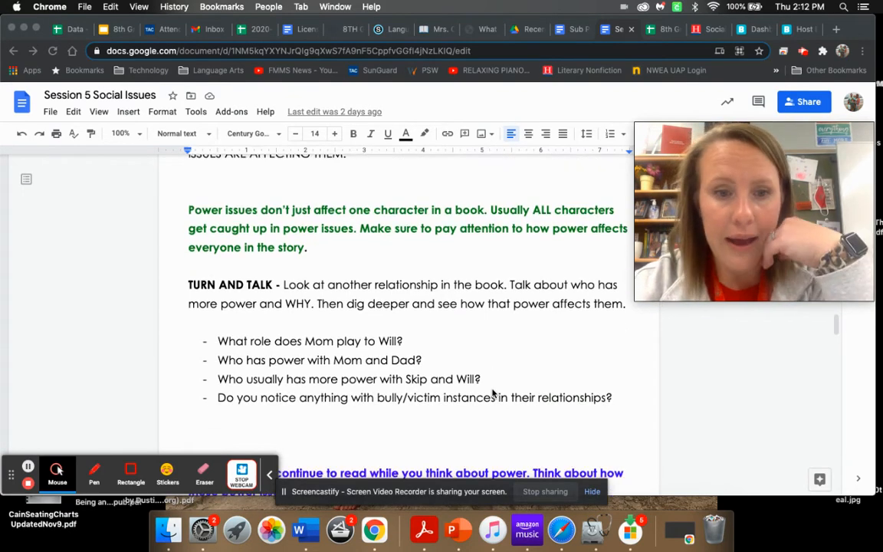
scroll("down", 3)
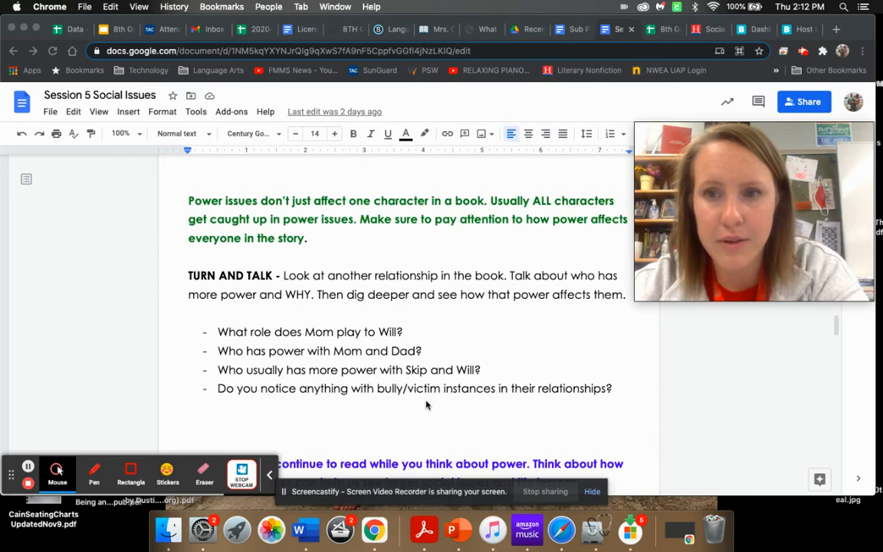
scroll("down", 3)
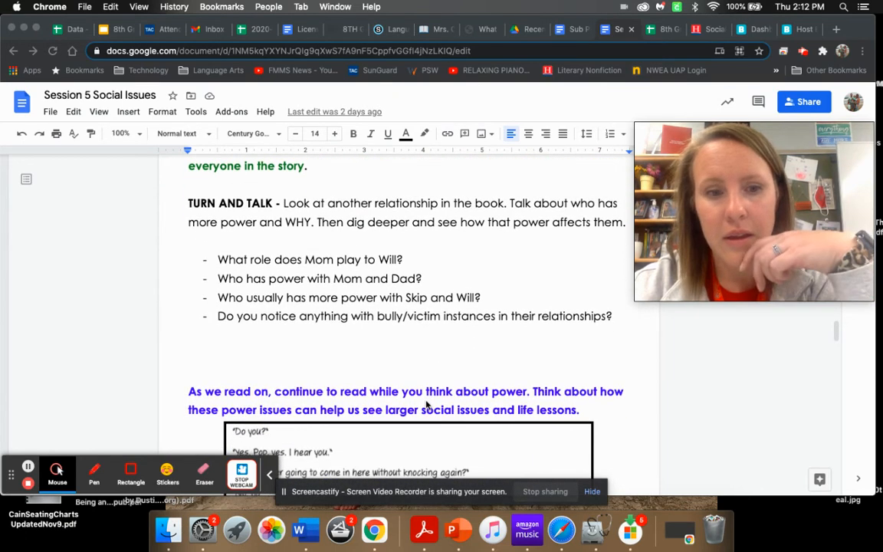
scroll("down", 3)
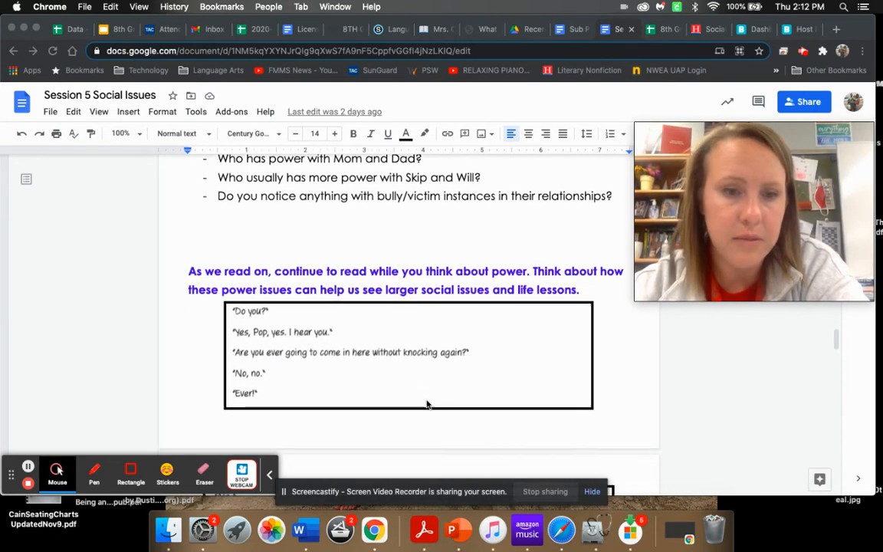
scroll("down", 3)
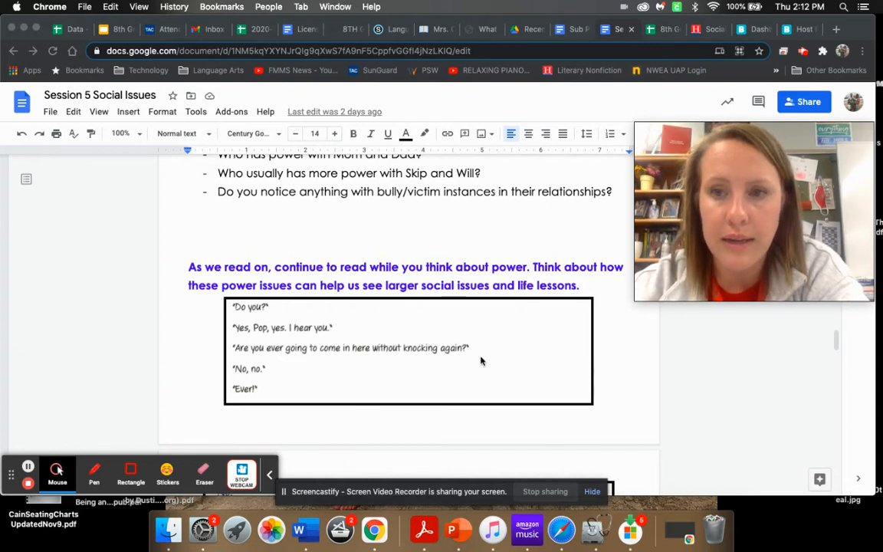
scroll("down", 3)
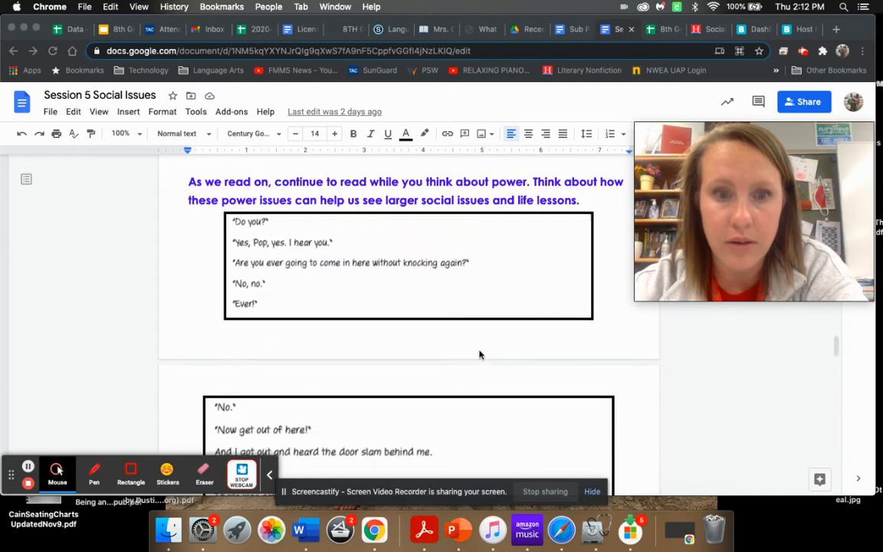
scroll("down", 3)
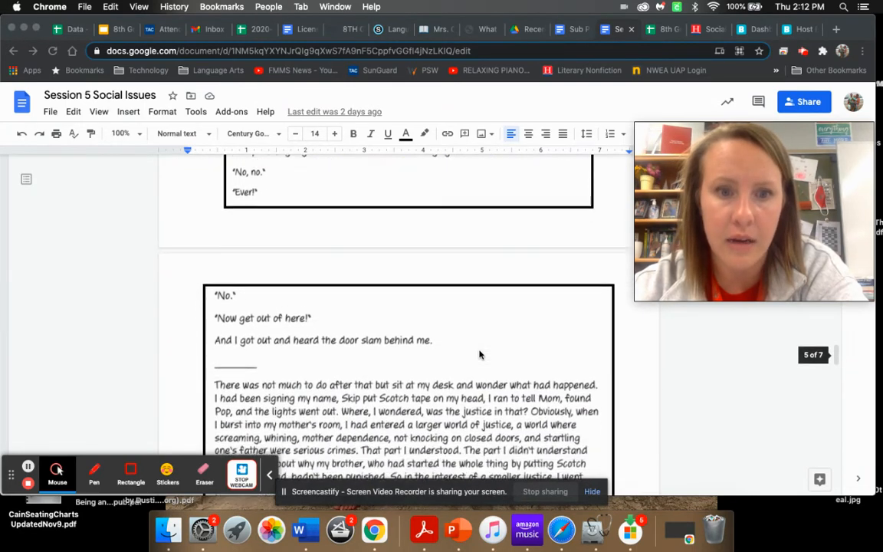
scroll("down", 3)
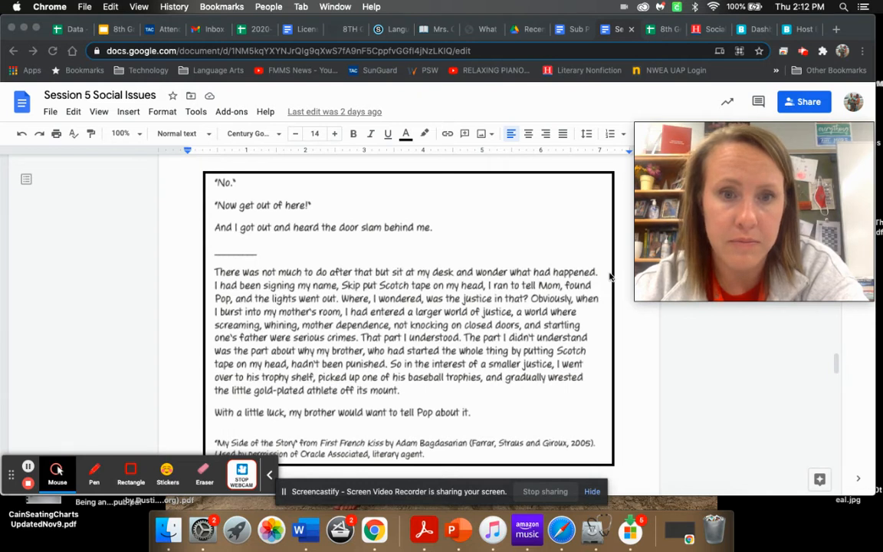
mouse_move(613, 293)
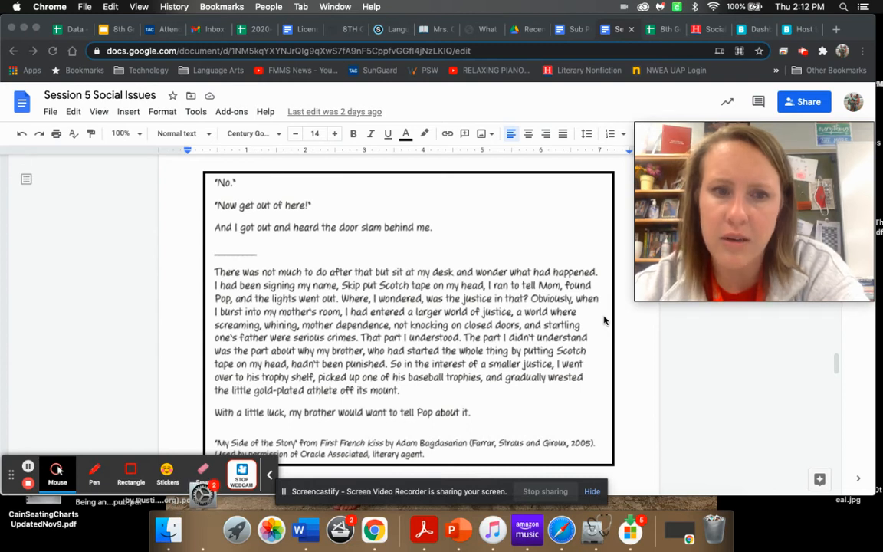
mouse_move(604, 349)
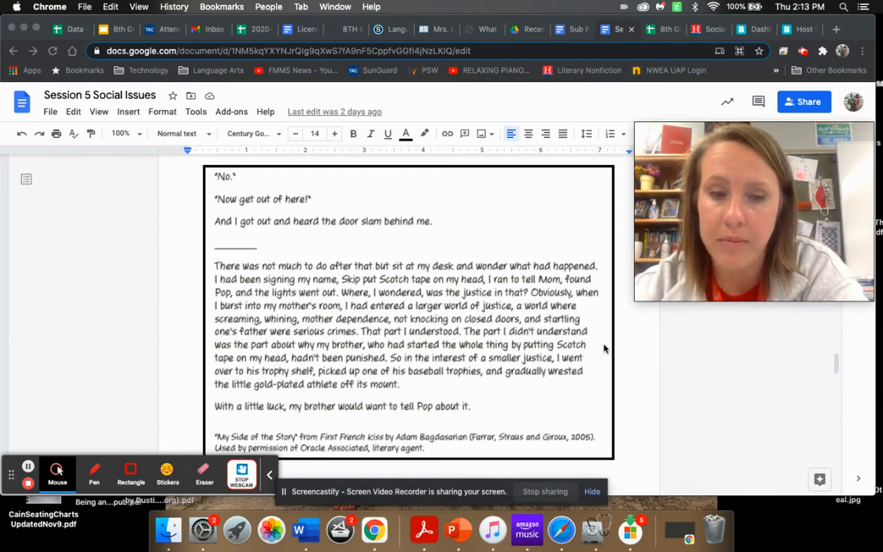
scroll("down", 3)
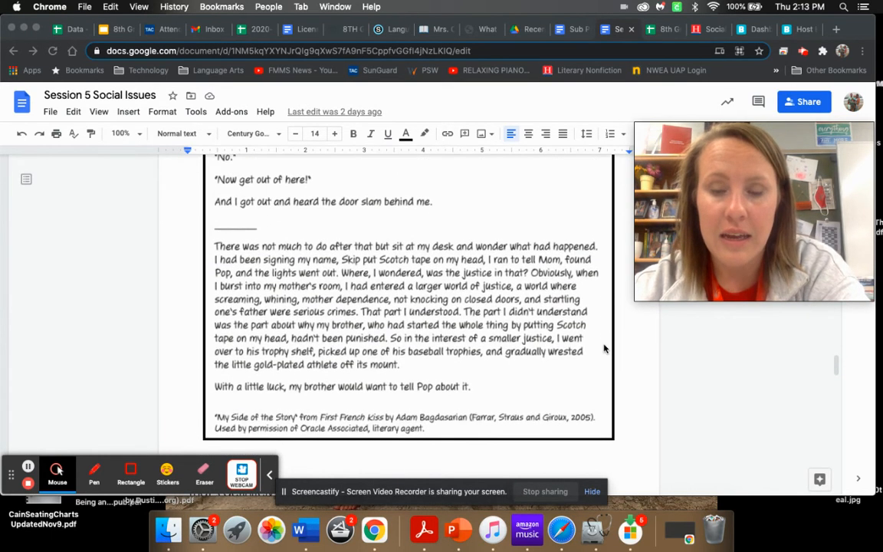
mouse_move(376, 244)
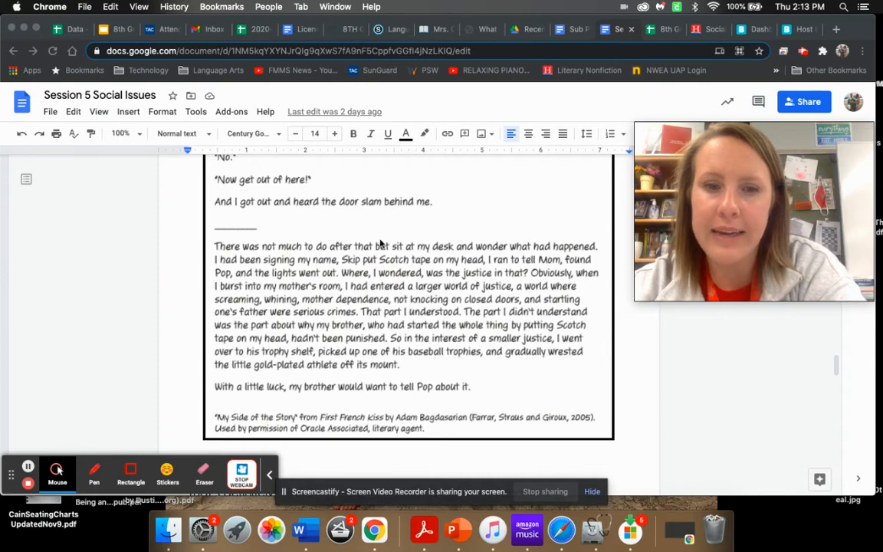
mouse_move(347, 386)
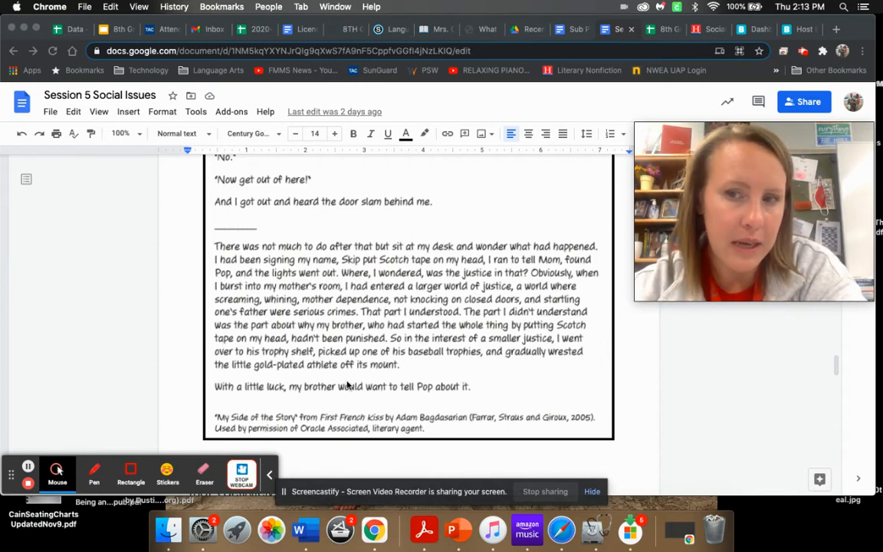
mouse_move(414, 282)
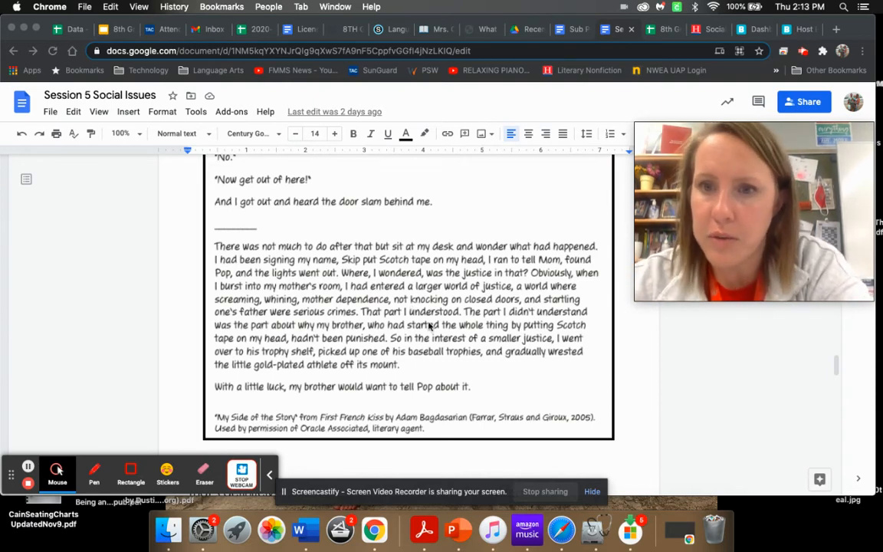
scroll("down", 3)
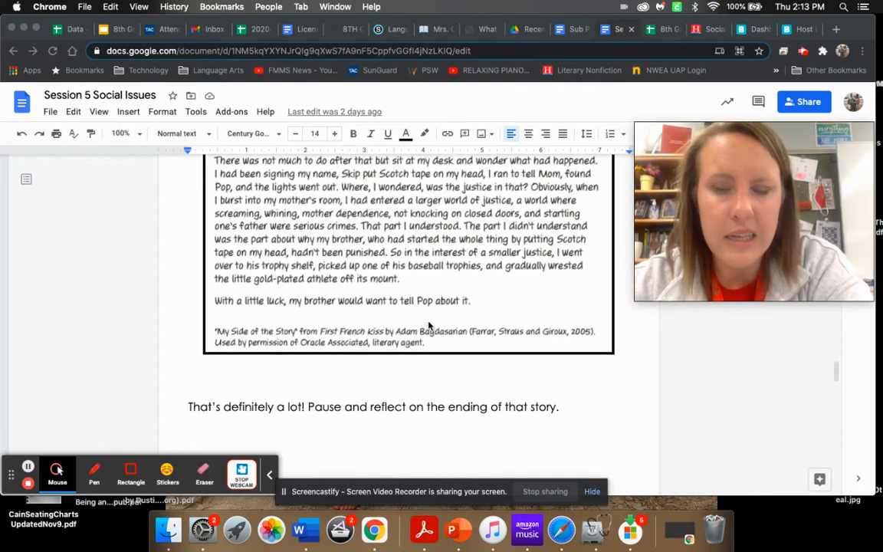
scroll("down", 3)
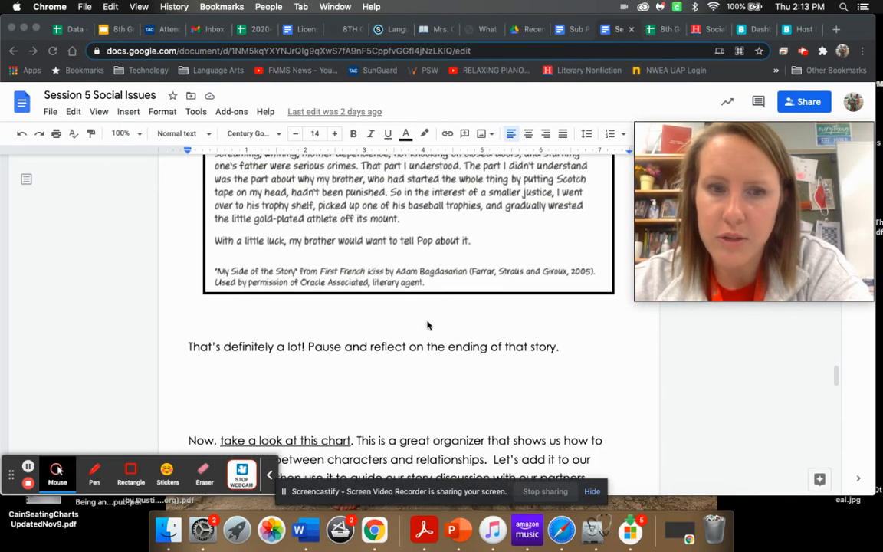
scroll("down", 3)
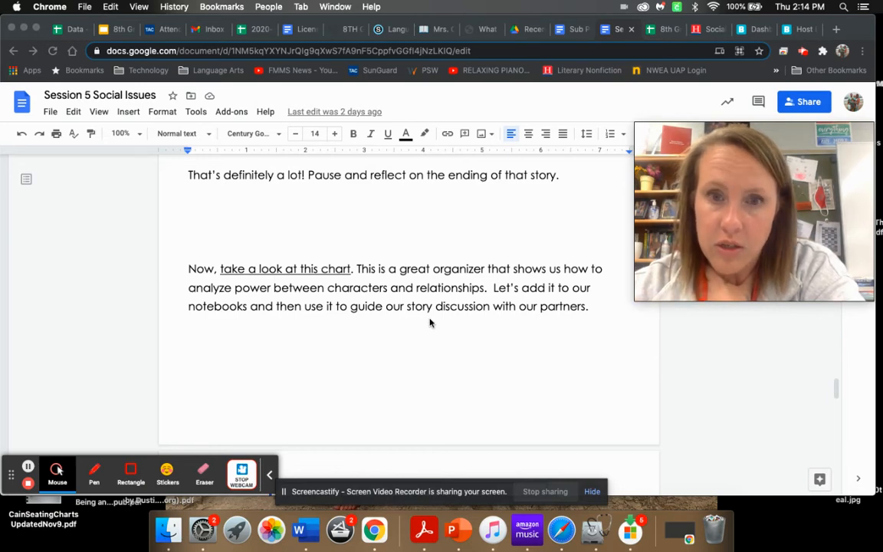
scroll("down", 3)
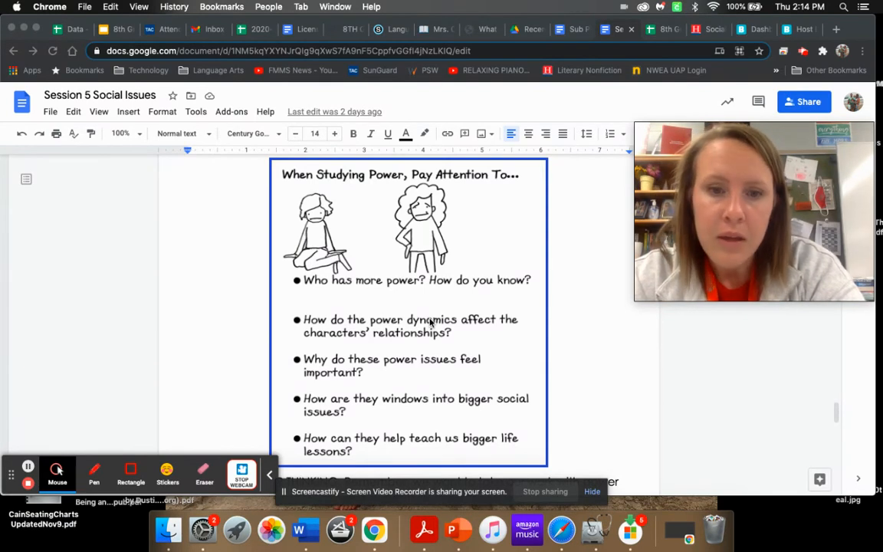
mouse_move(426, 386)
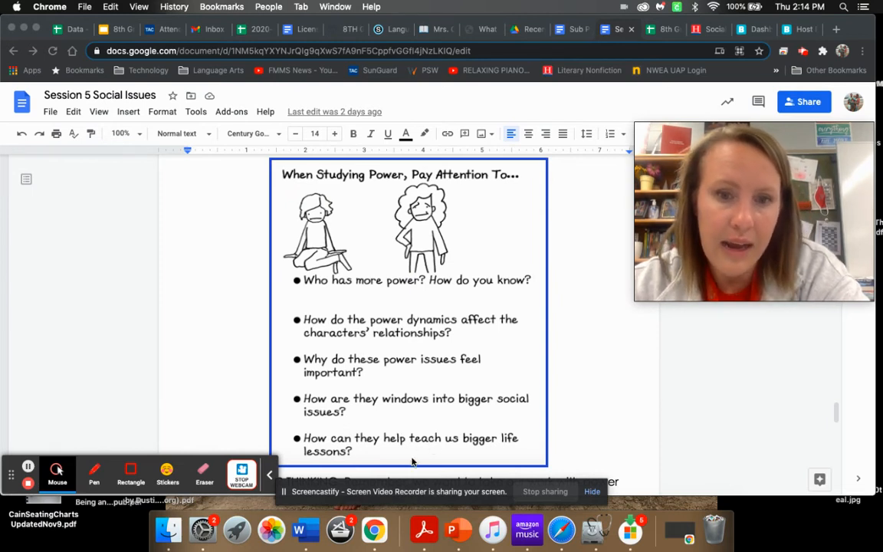
mouse_move(564, 441)
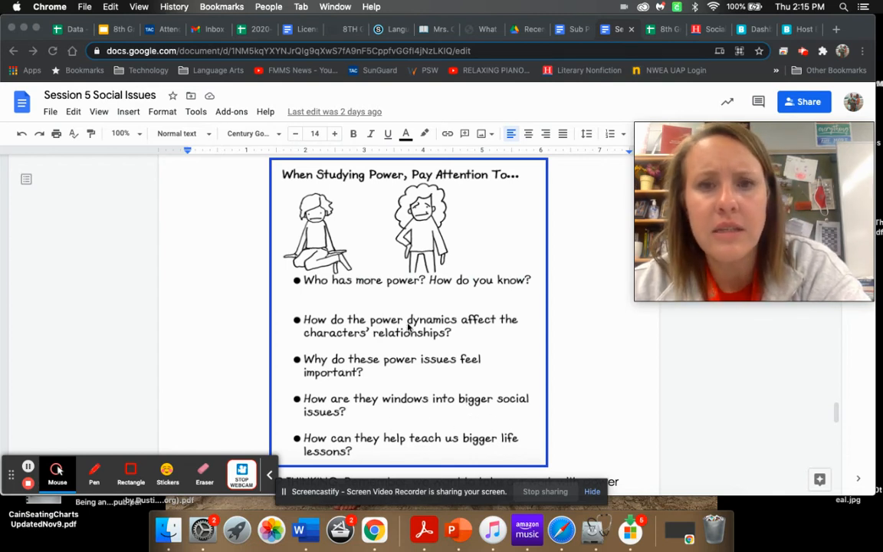
mouse_move(365, 451)
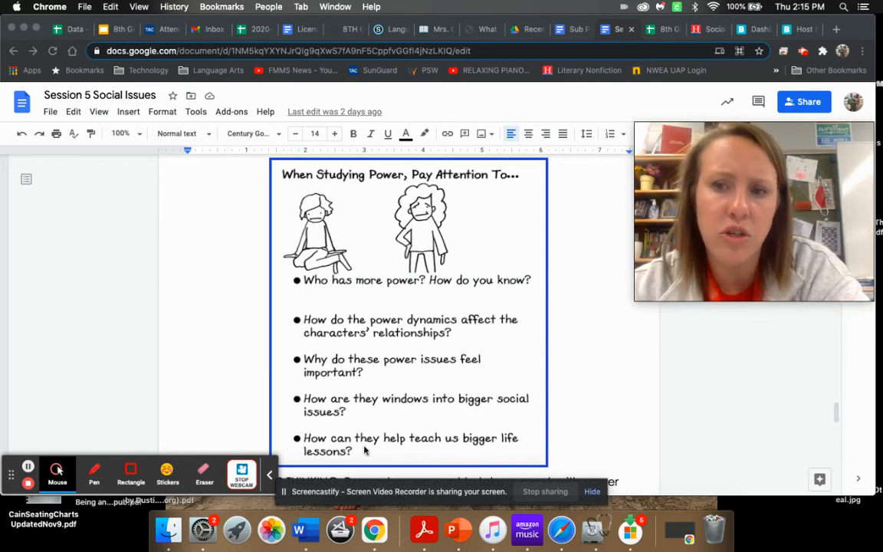
mouse_move(504, 430)
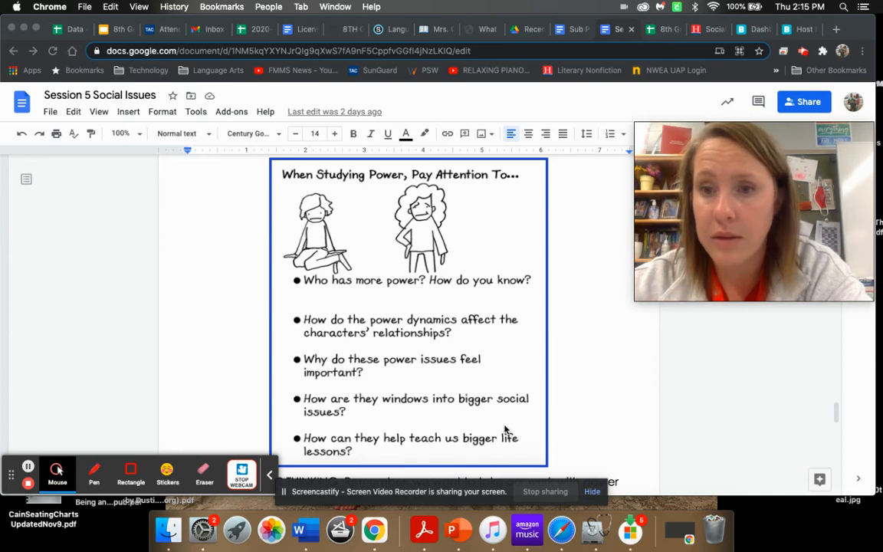
scroll("down", 3)
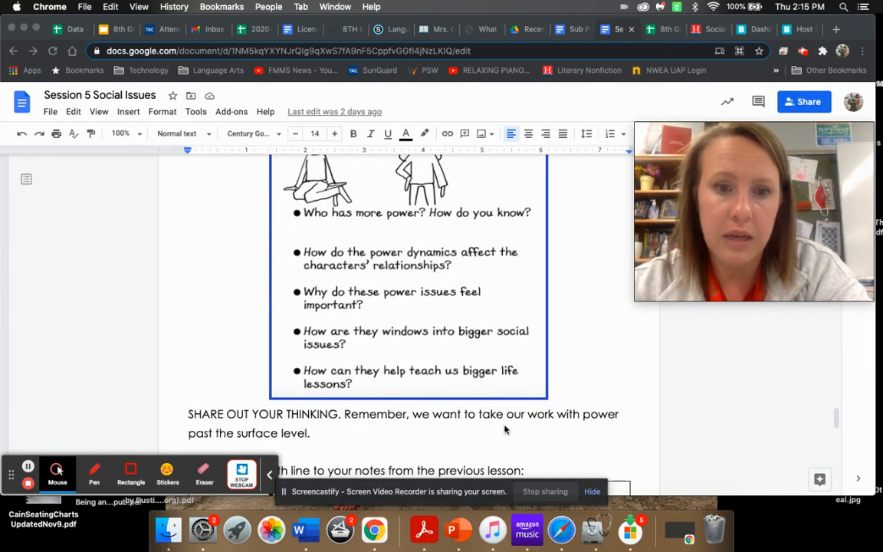
scroll("down", 3)
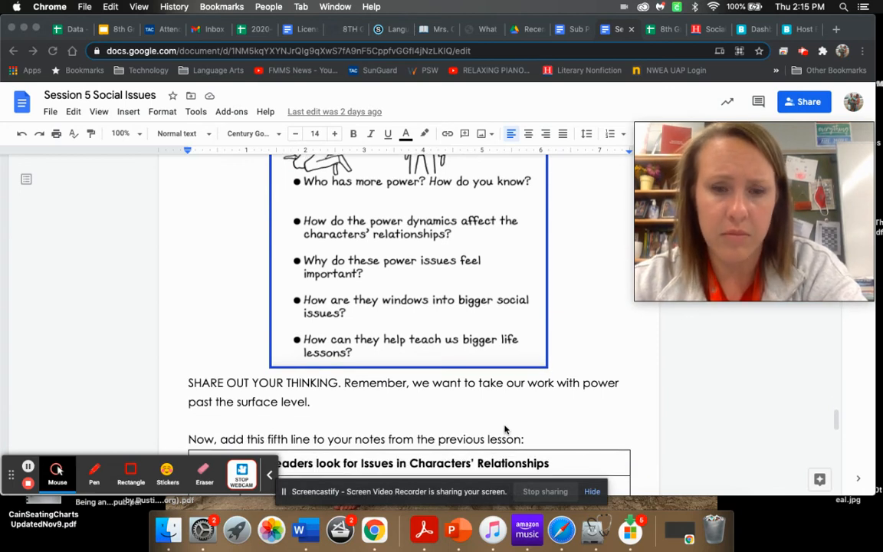
scroll("down", 3)
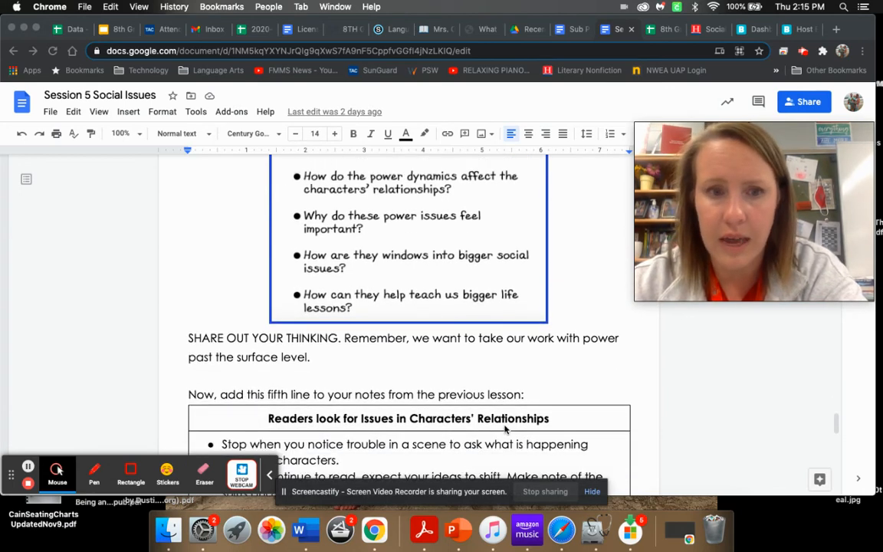
scroll("down", 3)
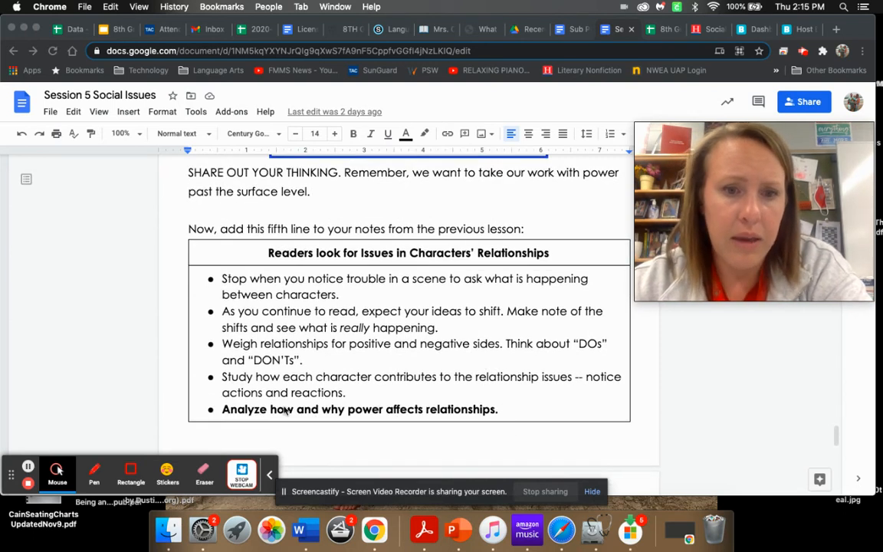
mouse_move(518, 417)
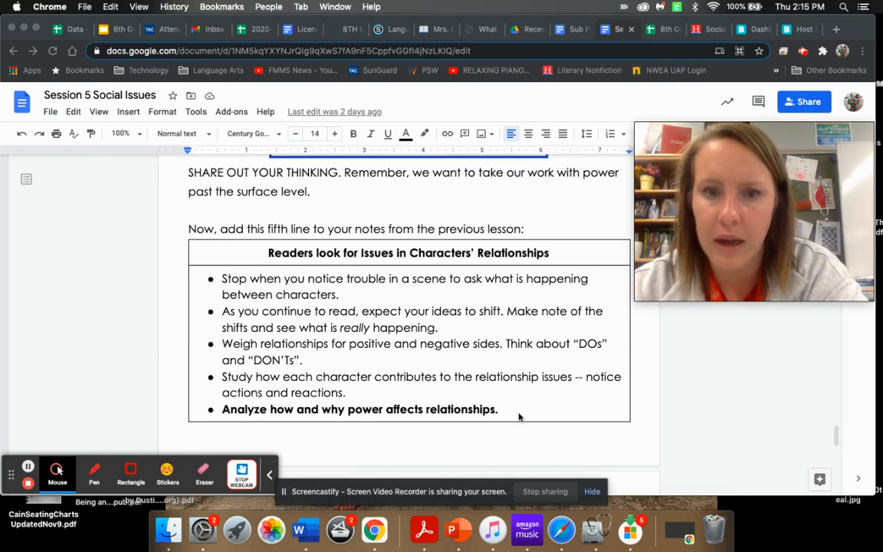
scroll("down", 3)
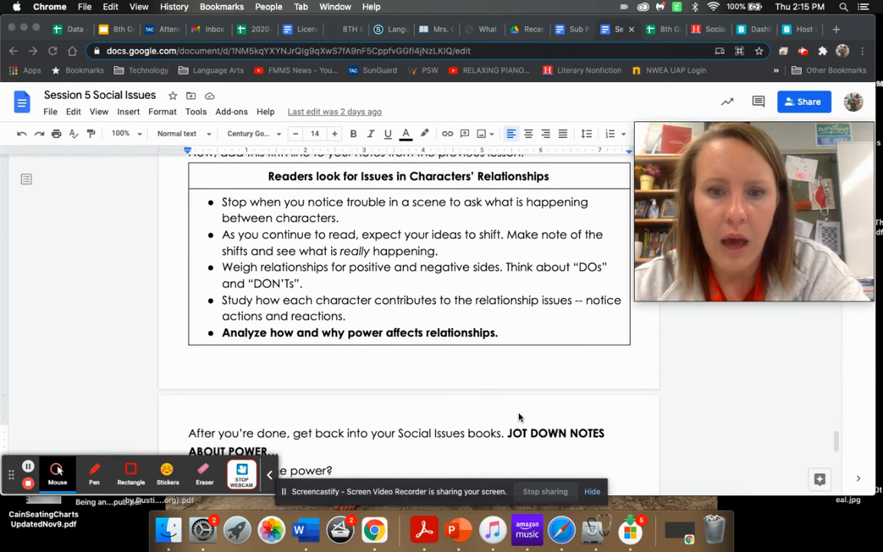
scroll("down", 3)
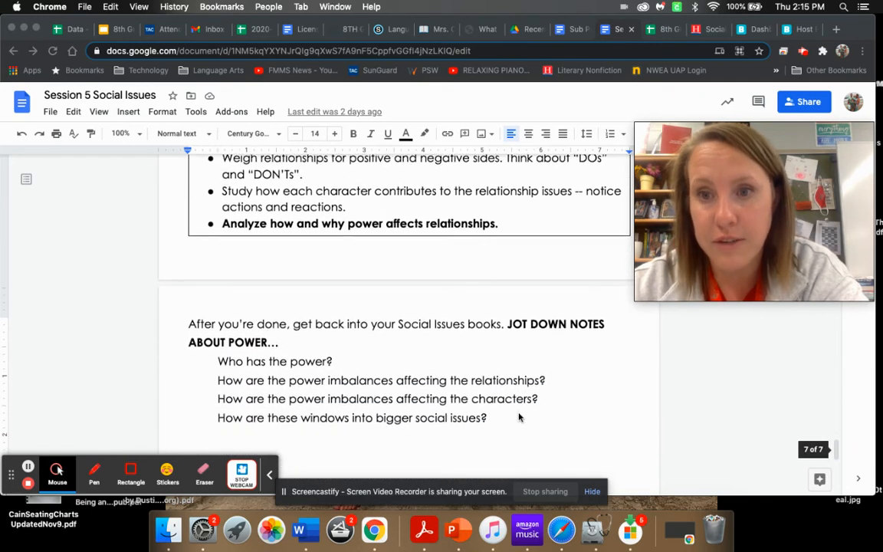
scroll("down", 3)
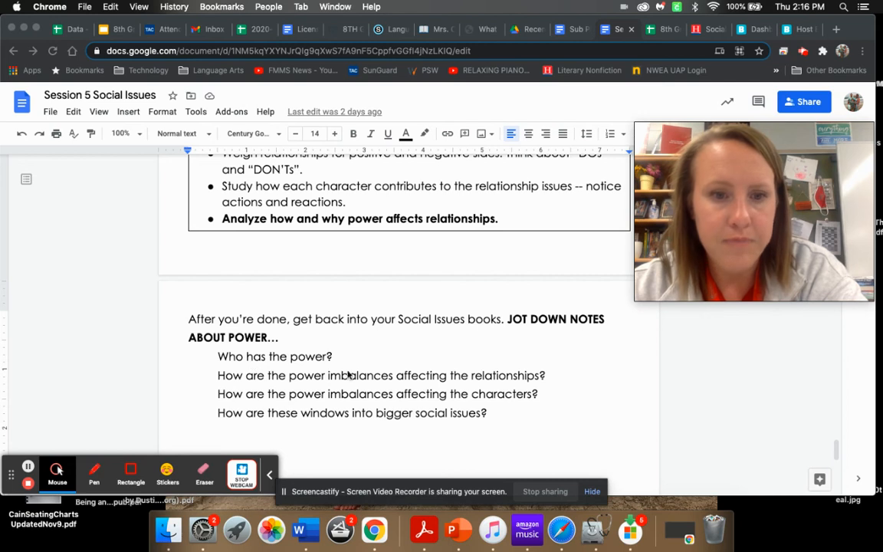
mouse_move(255, 376)
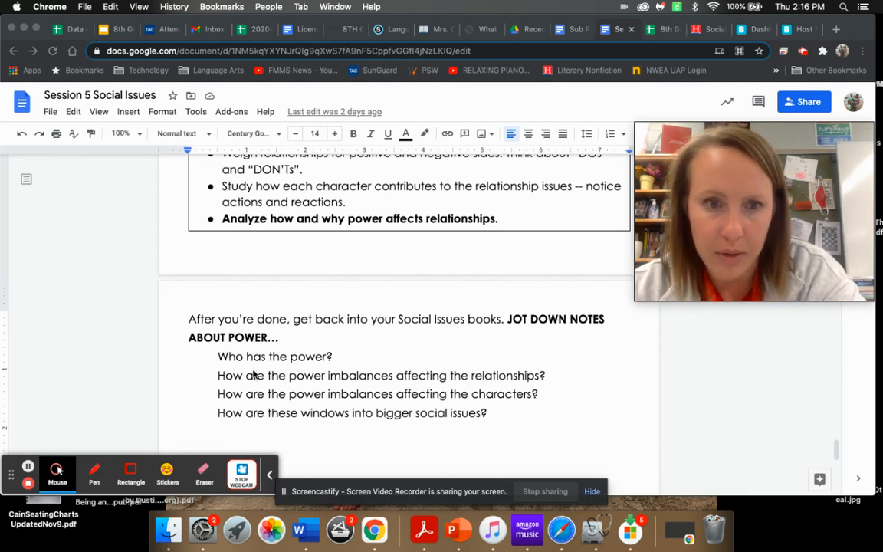